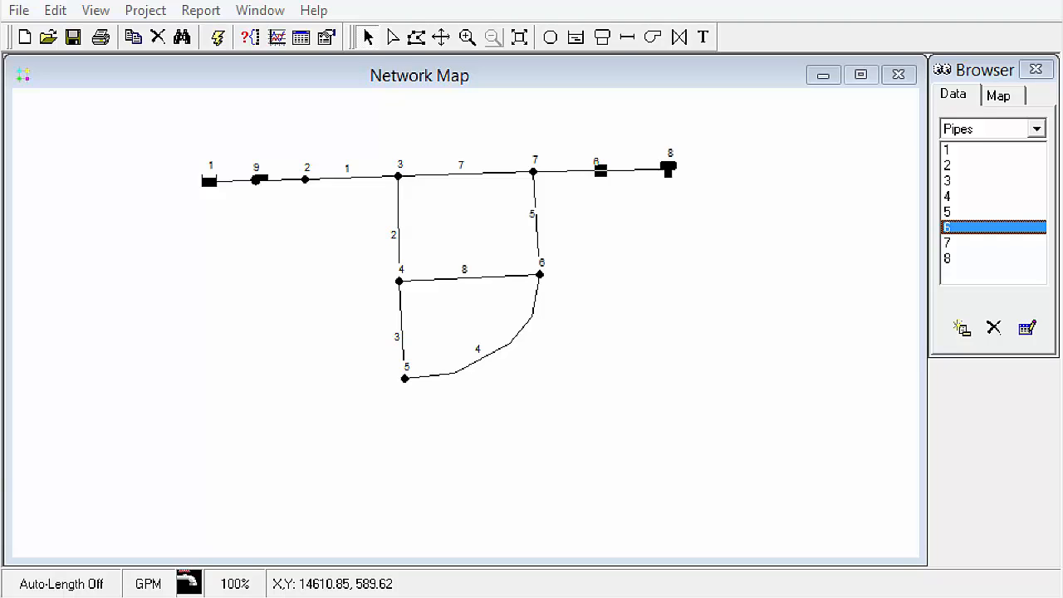
{"action": "mouse_move", "coordinate": [473, 274]}
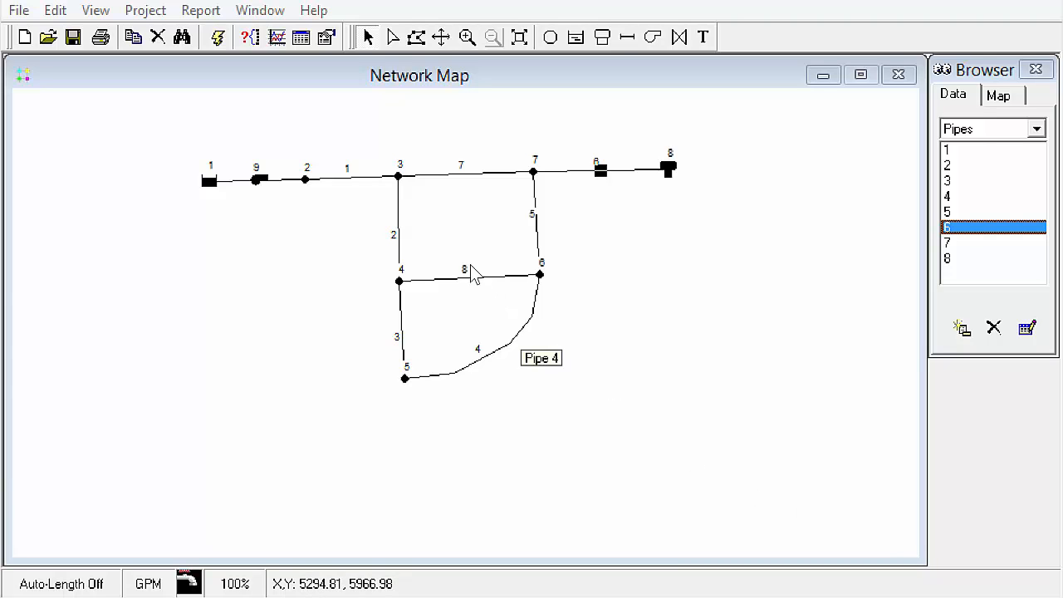
{"action": "mouse_move", "coordinate": [253, 120]}
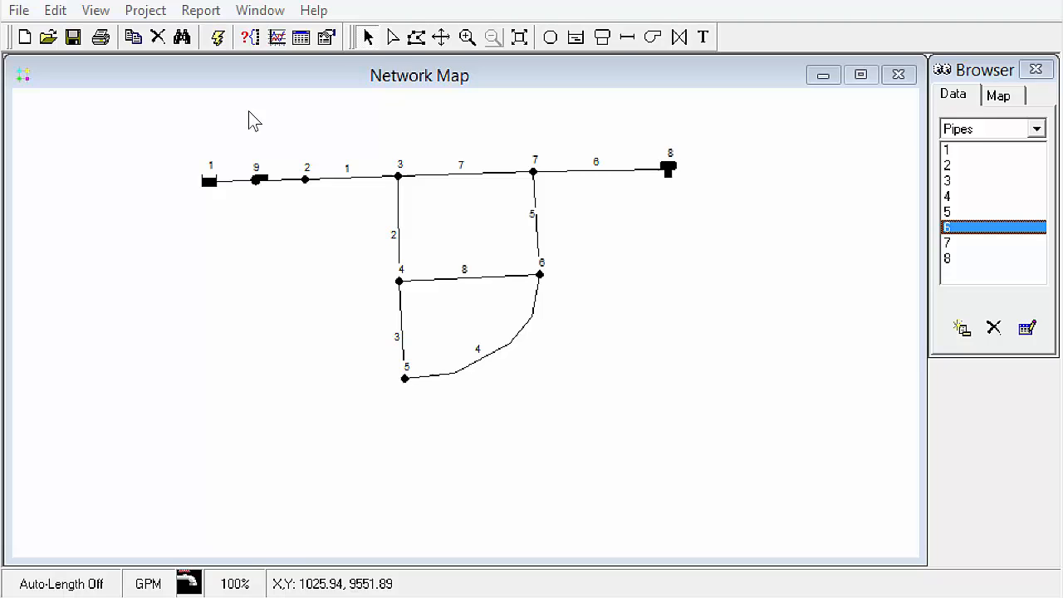
{"action": "mouse_move", "coordinate": [337, 6]}
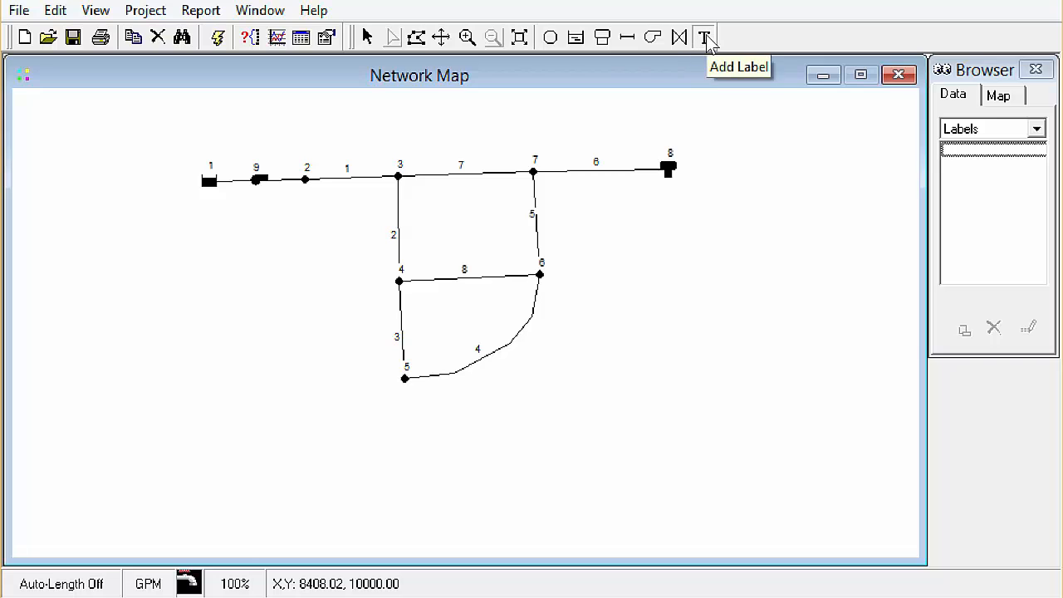
Place map labels 'Source', 'Pump' and 'Tank' beside the reservoir, pump and tank
{"action": "left_click", "coordinate": [703, 38]}
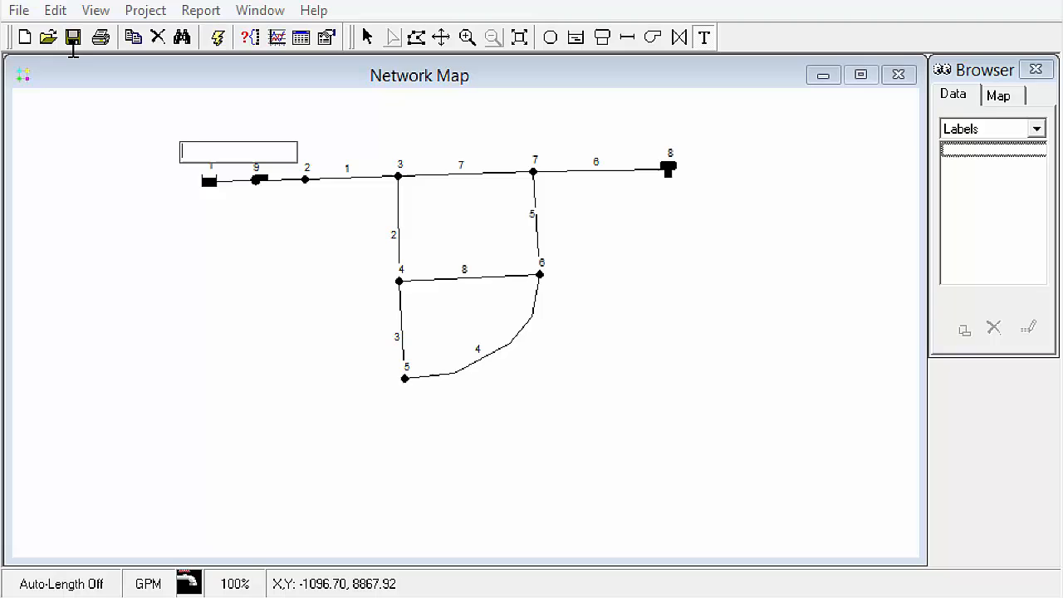
{"action": "type", "text": "Source"}
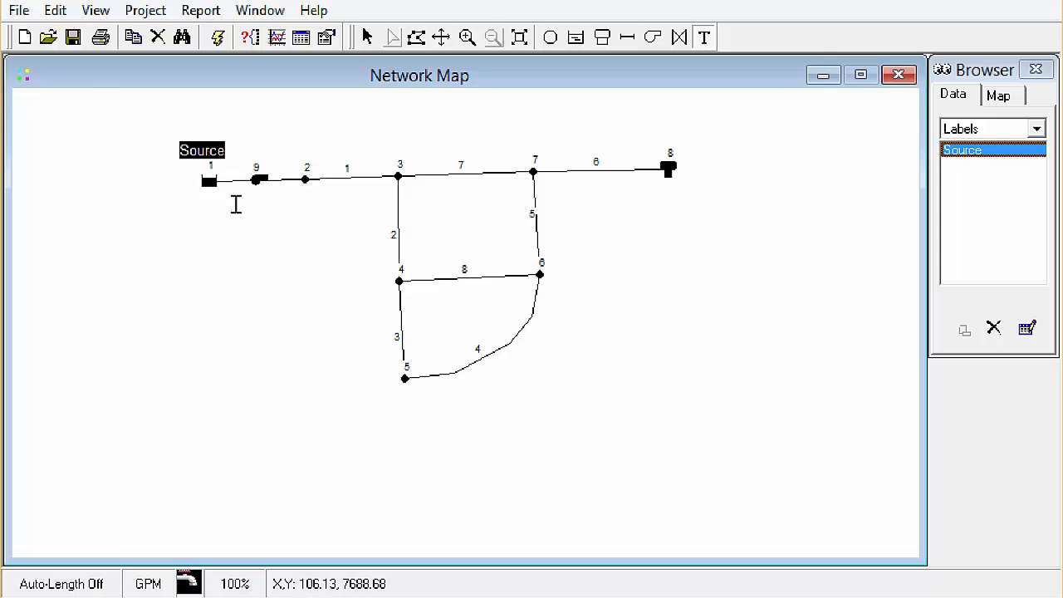
{"action": "type", "text": "Pump"}
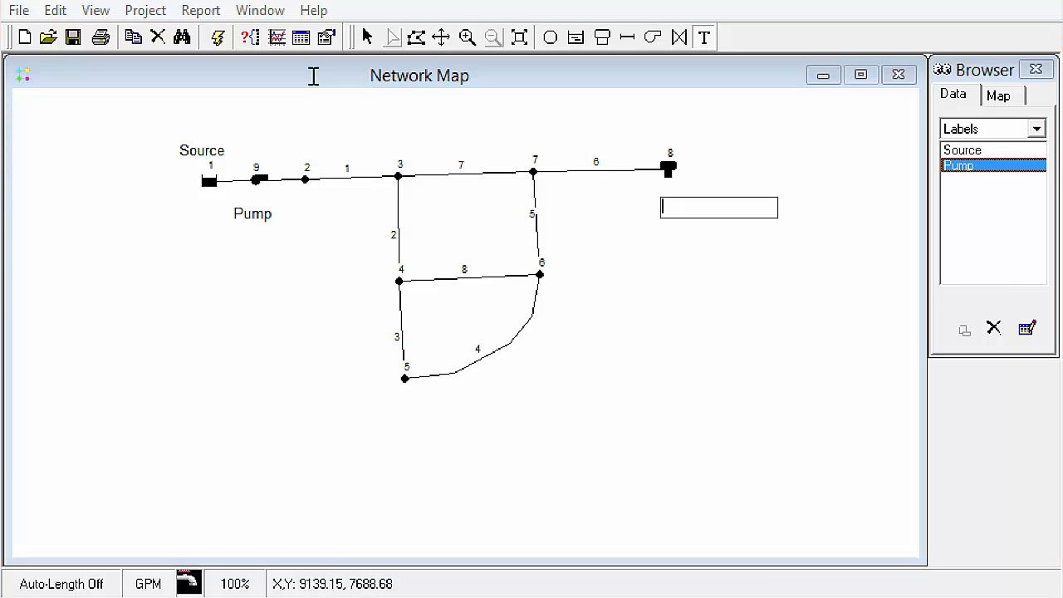
{"action": "type", "text": "Tank"}
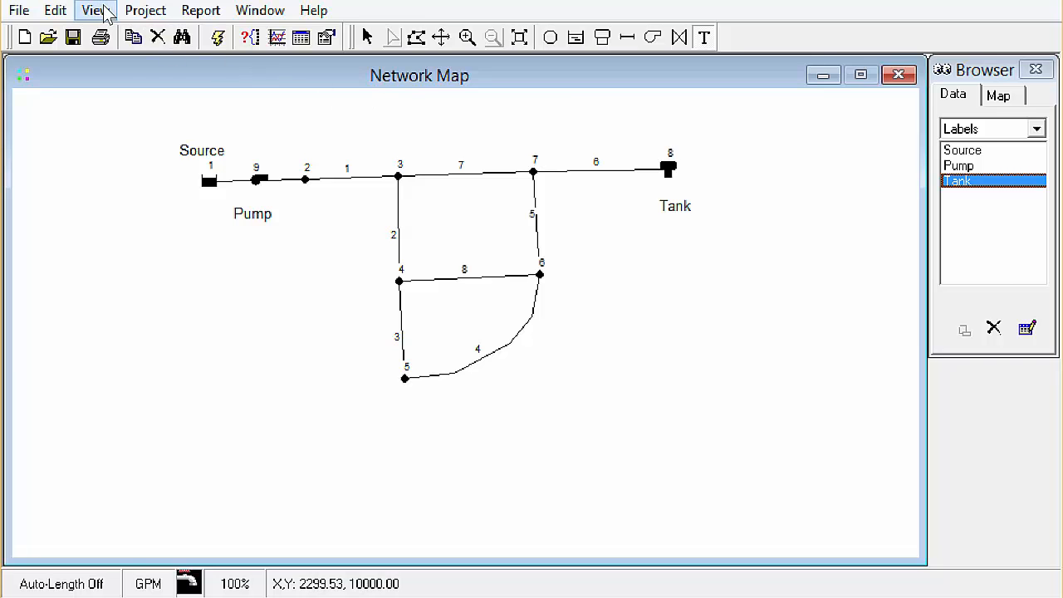
{"action": "left_click", "coordinate": [95, 10]}
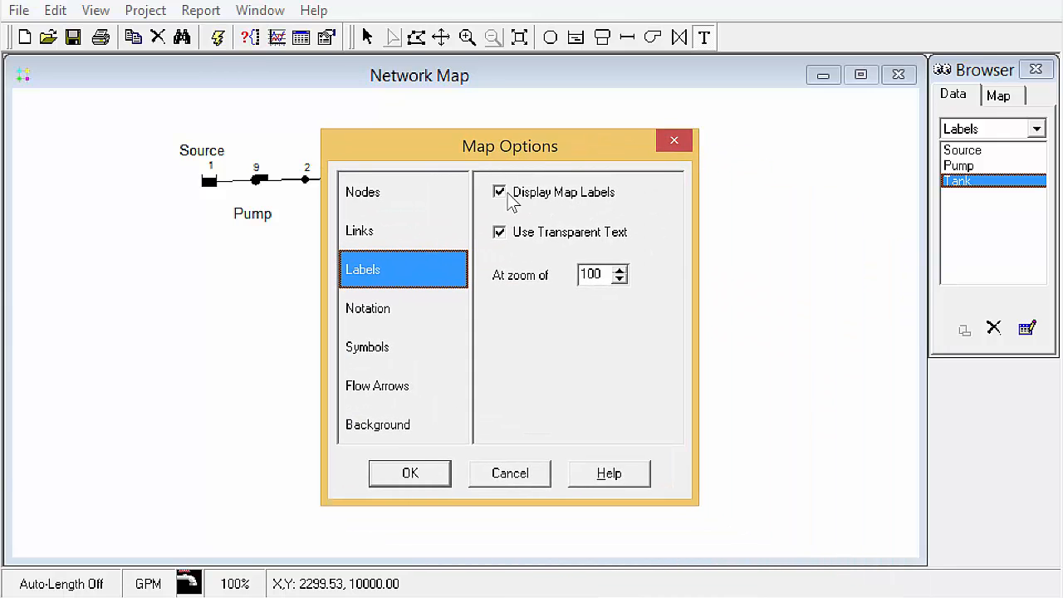
{"action": "left_click", "coordinate": [499, 192]}
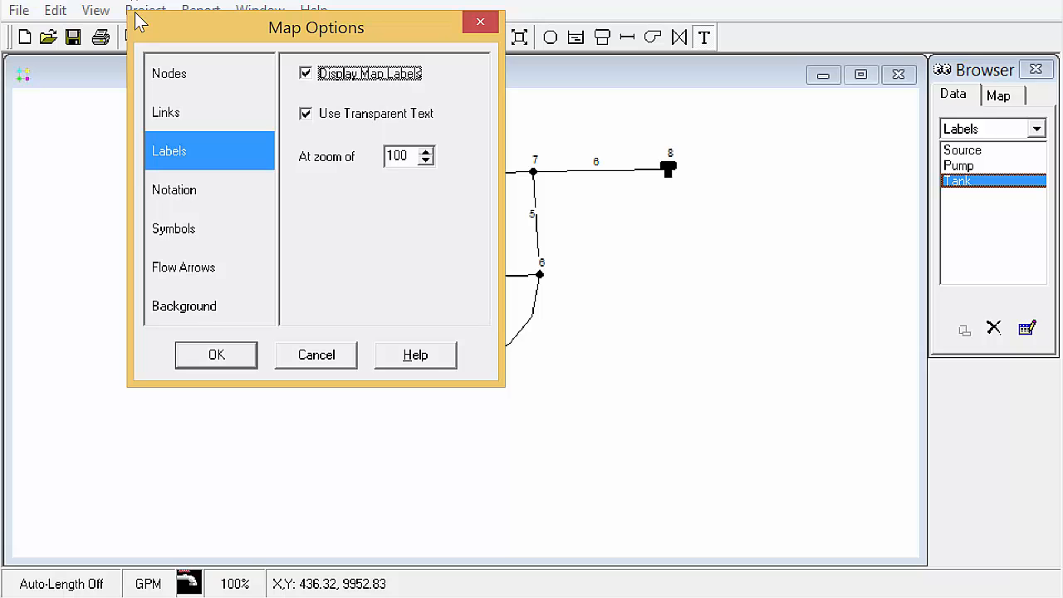
{"action": "left_click", "coordinate": [216, 355]}
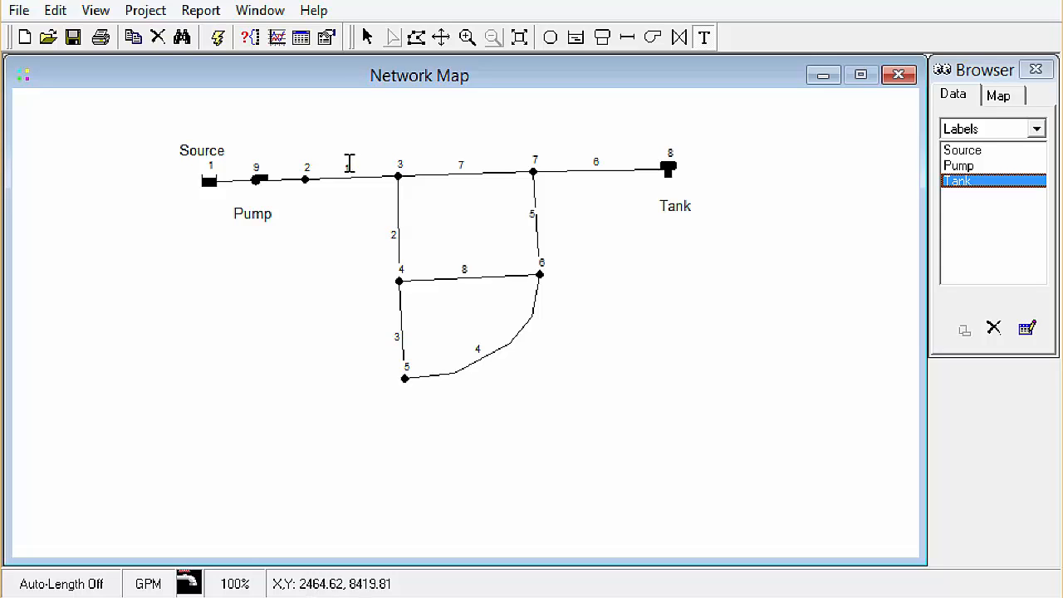
{"action": "mouse_move", "coordinate": [379, 171]}
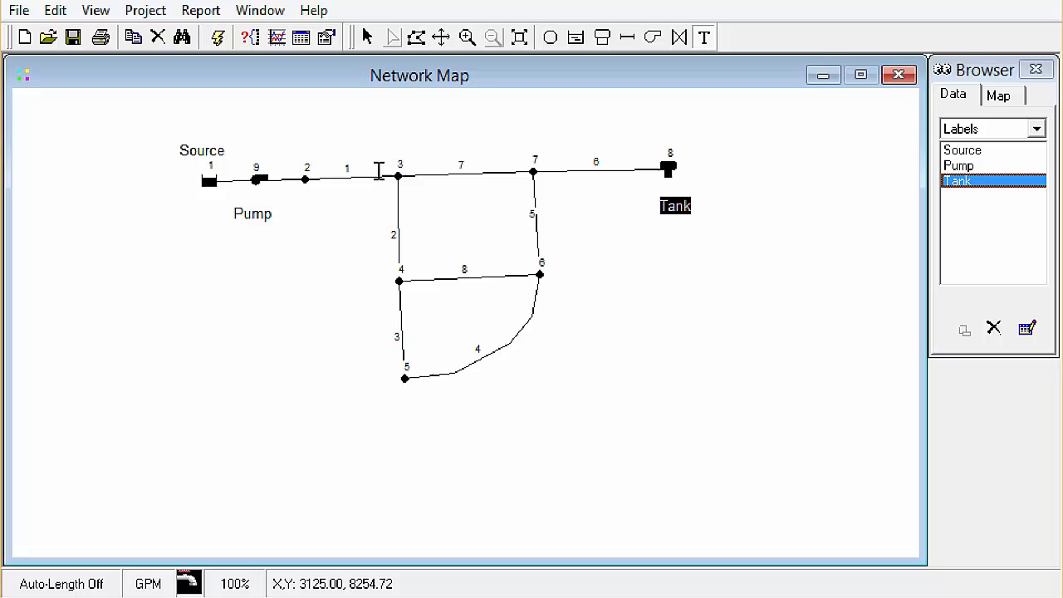
{"action": "mouse_move", "coordinate": [486, 345]}
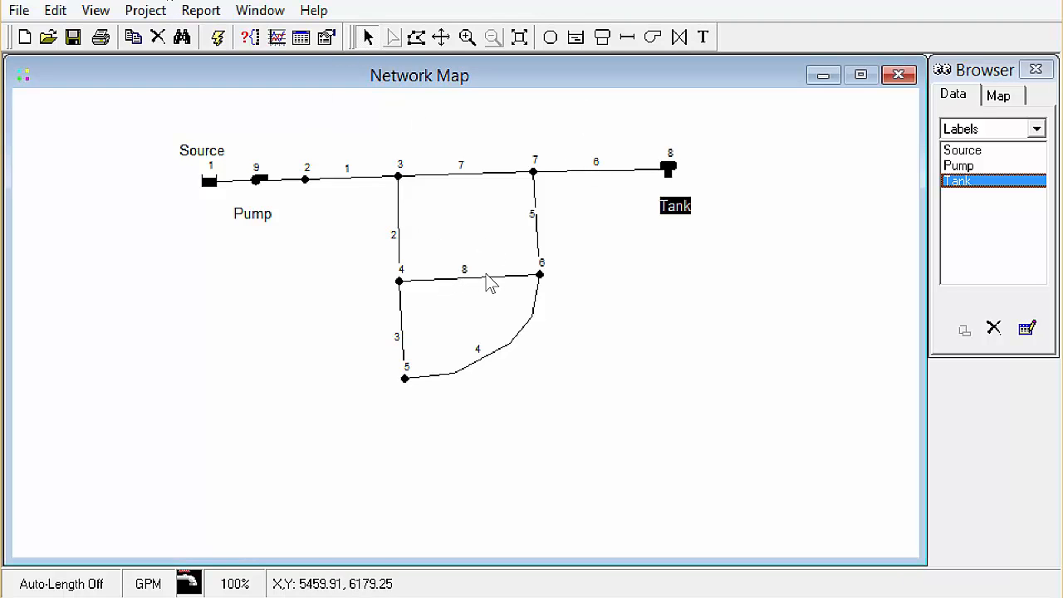
Edit pipe IDs in the Property Editor, renumbering pipes to 3, 7, 2 and 4, then close it
{"action": "double_click", "coordinate": [463, 278]}
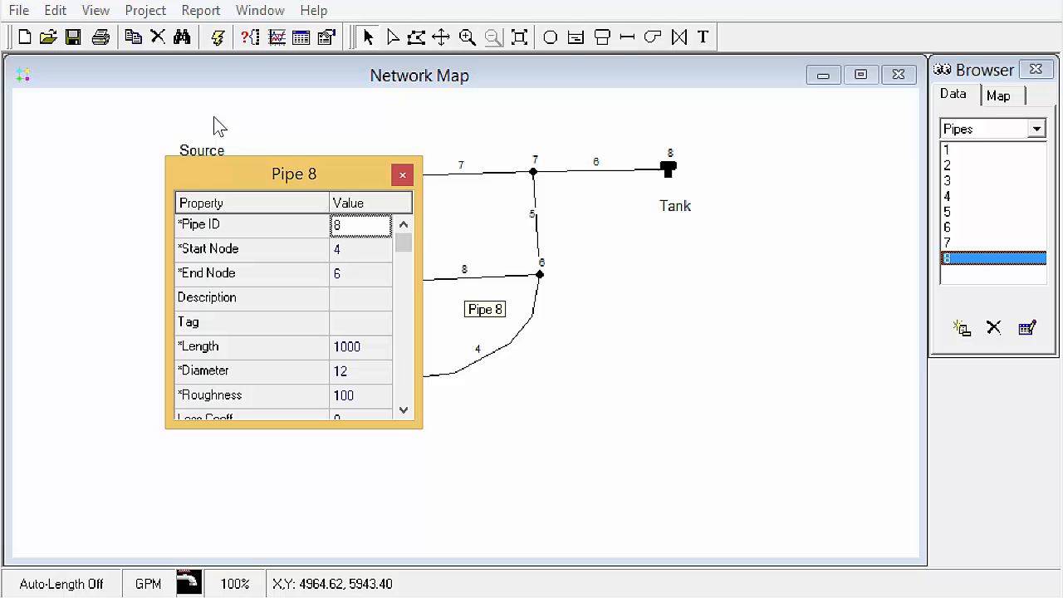
{"action": "mouse_move", "coordinate": [472, 286]}
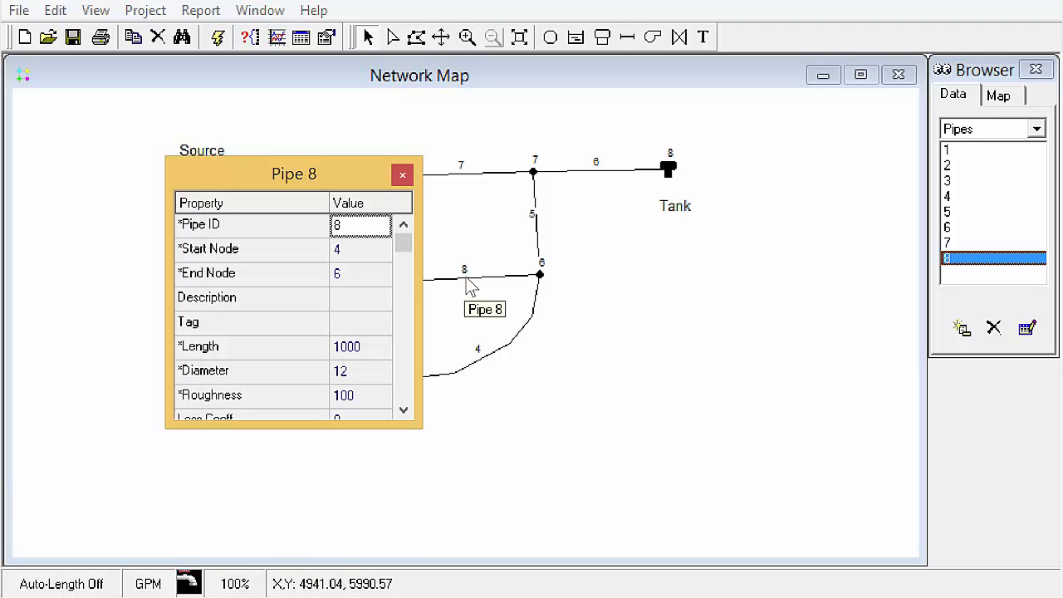
{"action": "mouse_move", "coordinate": [328, 246]}
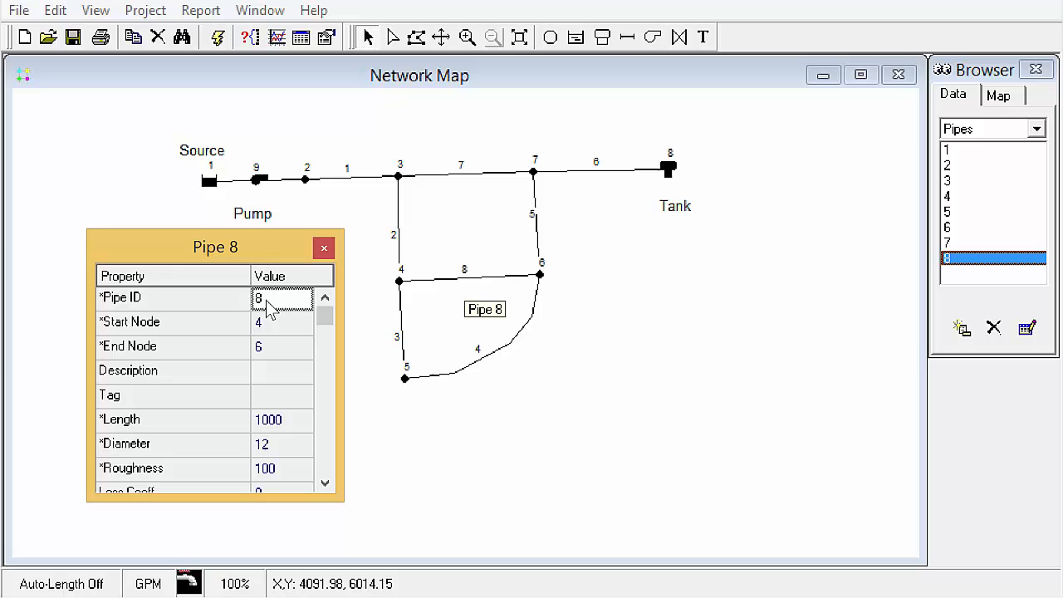
{"action": "left_click", "coordinate": [282, 298]}
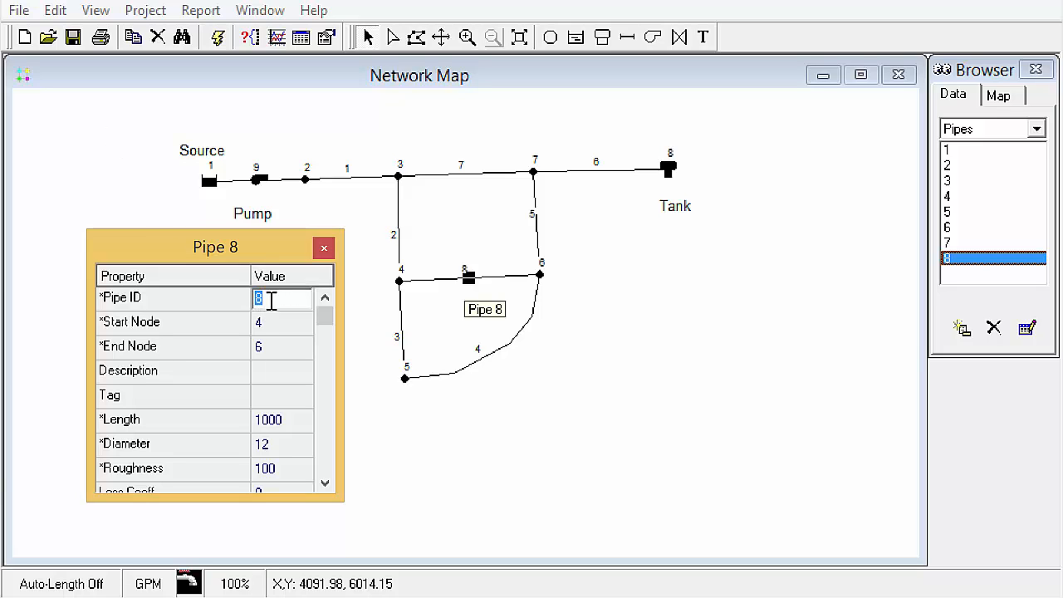
{"action": "type", "text": "12"}
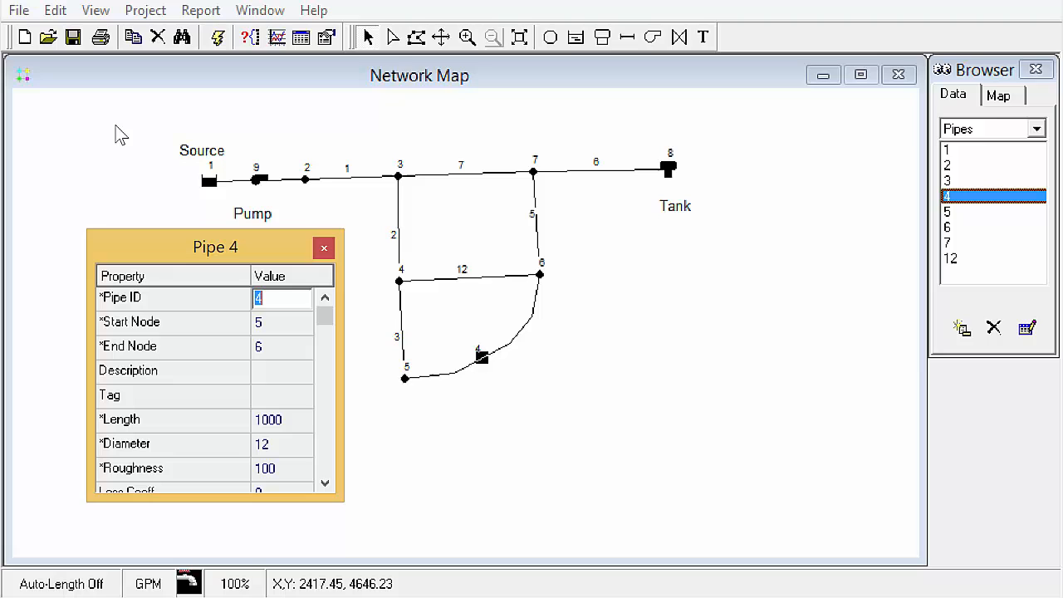
{"action": "left_click", "coordinate": [950, 196]}
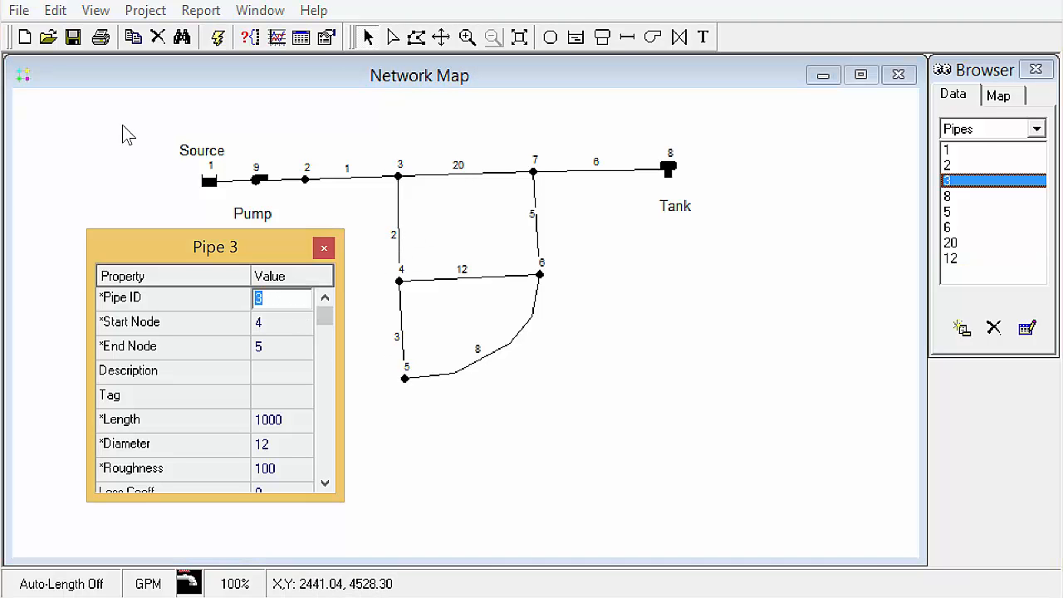
{"action": "type", "text": "0"}
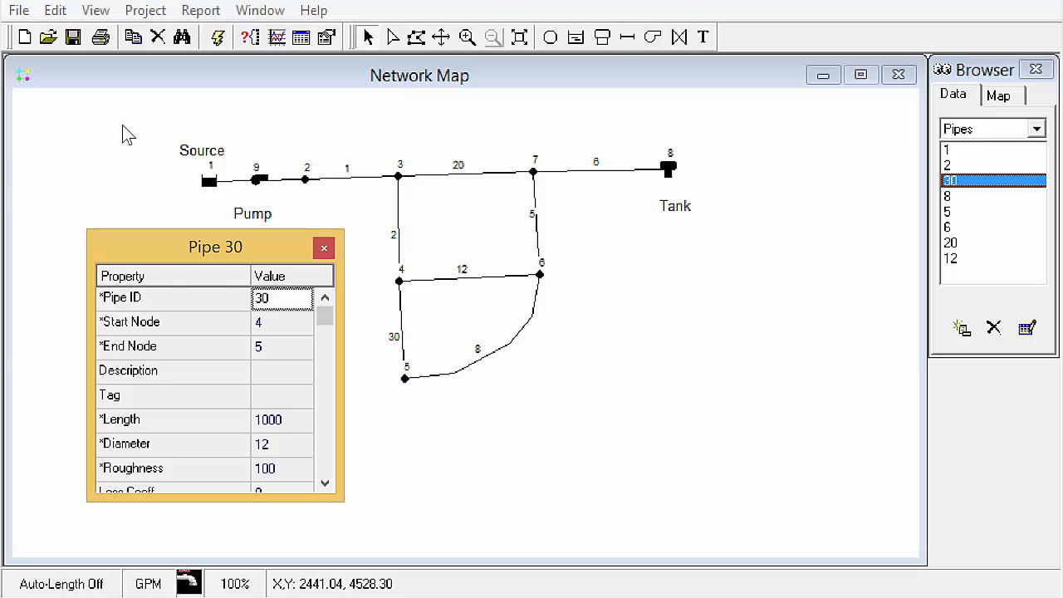
{"action": "mouse_move", "coordinate": [398, 239]}
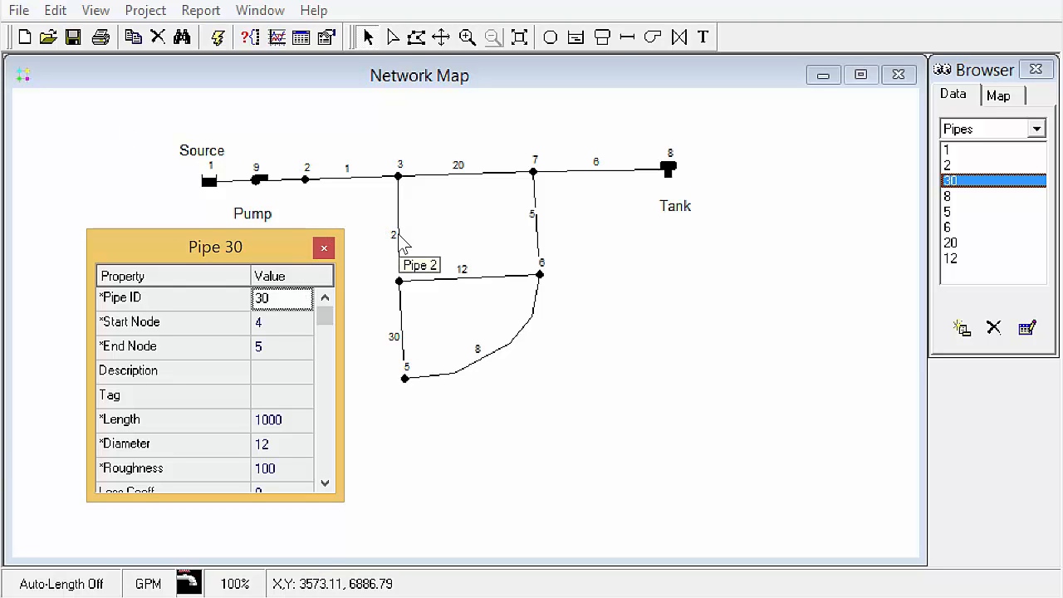
{"action": "left_click", "coordinate": [950, 165]}
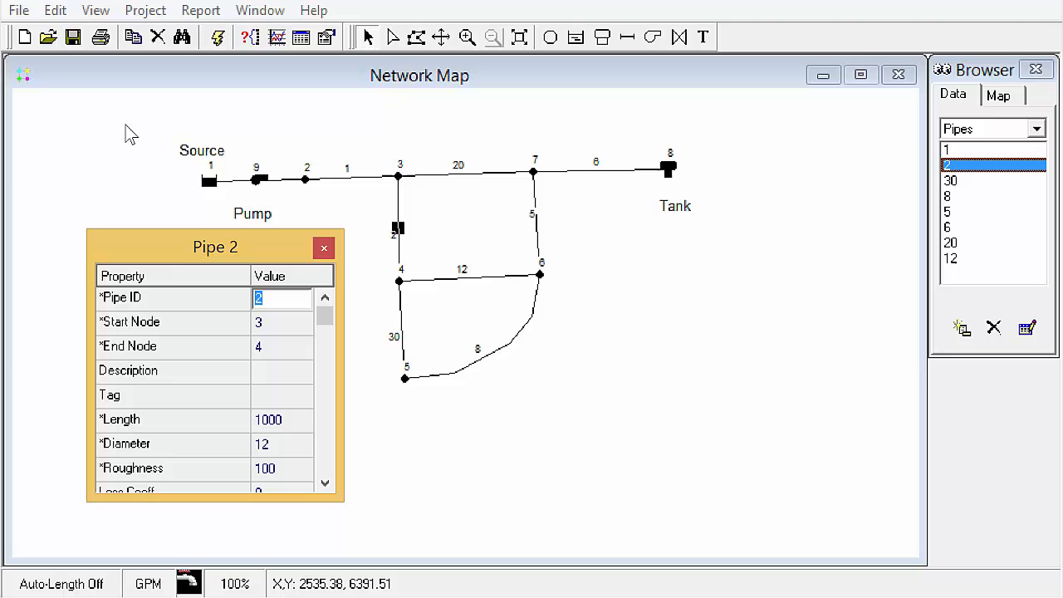
{"action": "left_click", "coordinate": [951, 242]}
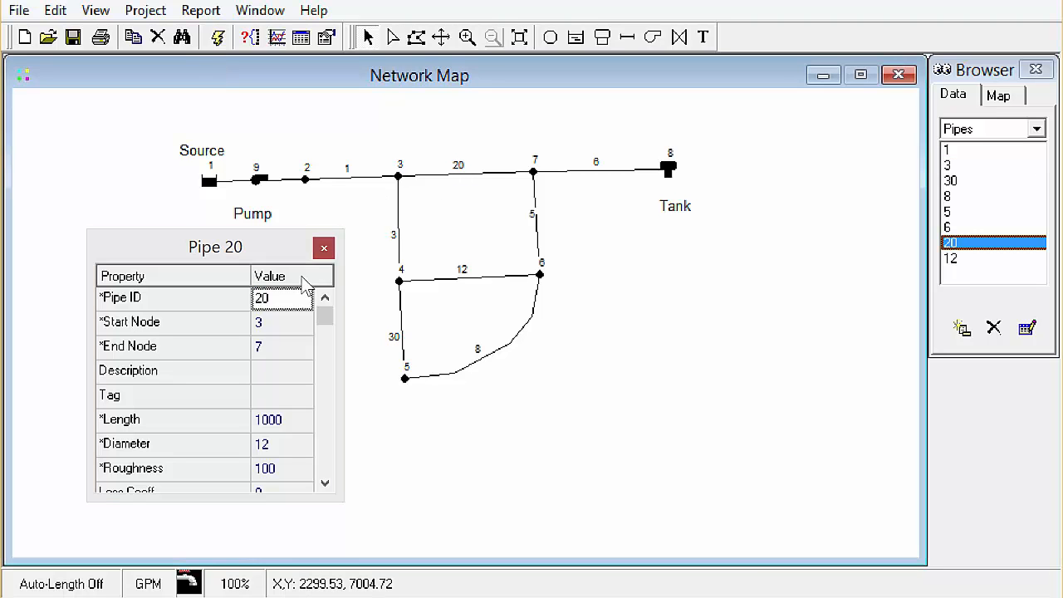
{"action": "left_click", "coordinate": [950, 241]}
{"action": "type", "text": "7"}
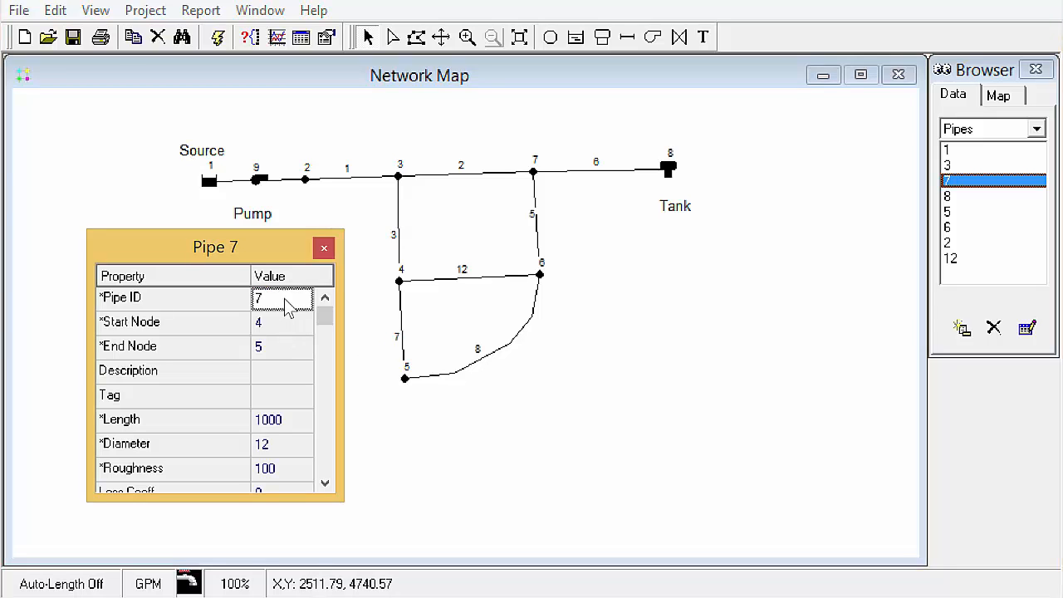
{"action": "left_click", "coordinate": [468, 277]}
{"action": "type", "text": "4"}
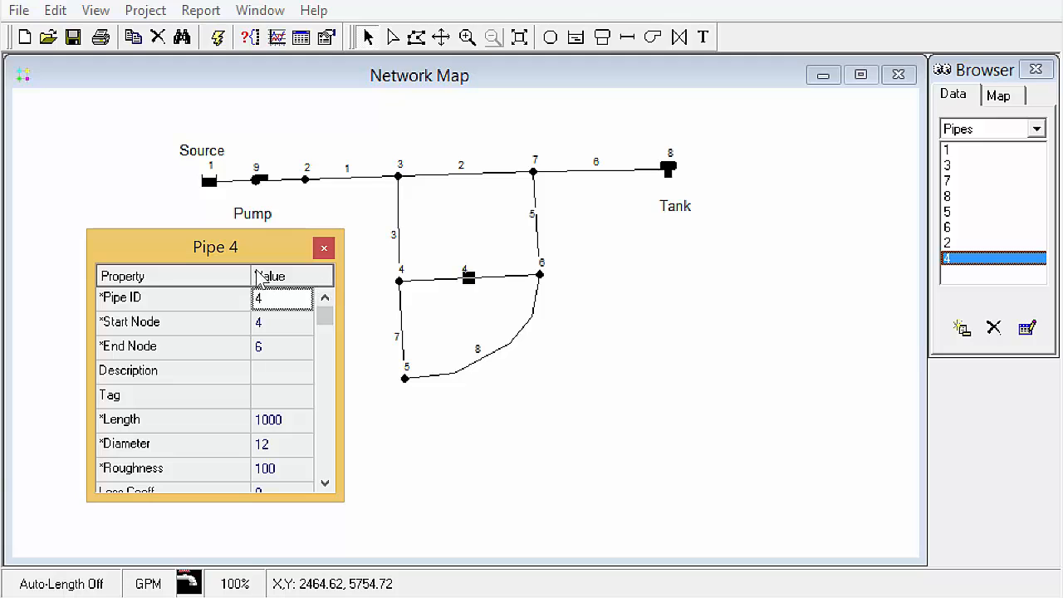
{"action": "mouse_move", "coordinate": [258, 248]}
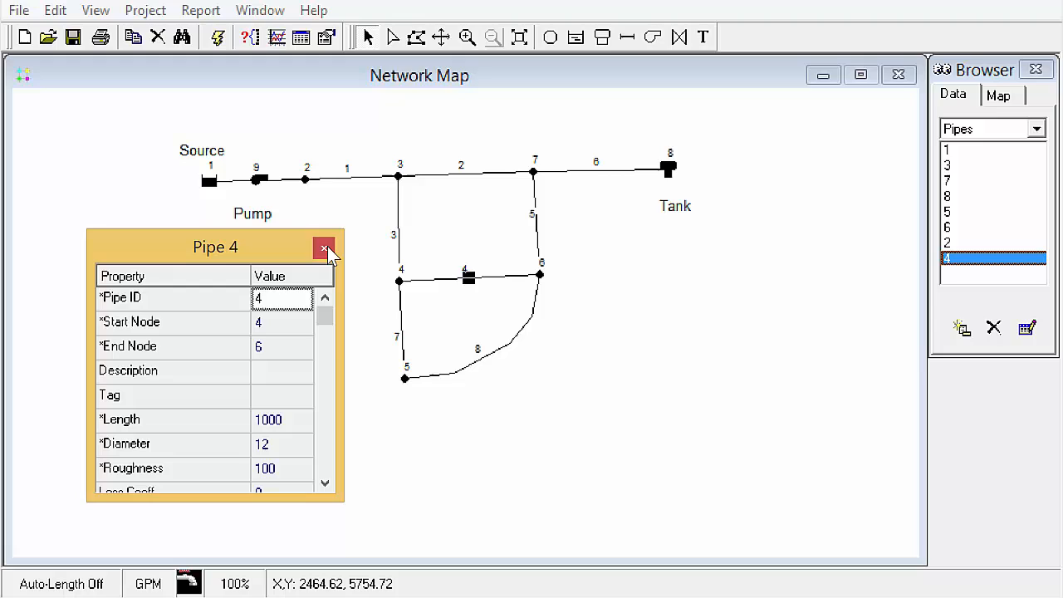
{"action": "mouse_move", "coordinate": [324, 249]}
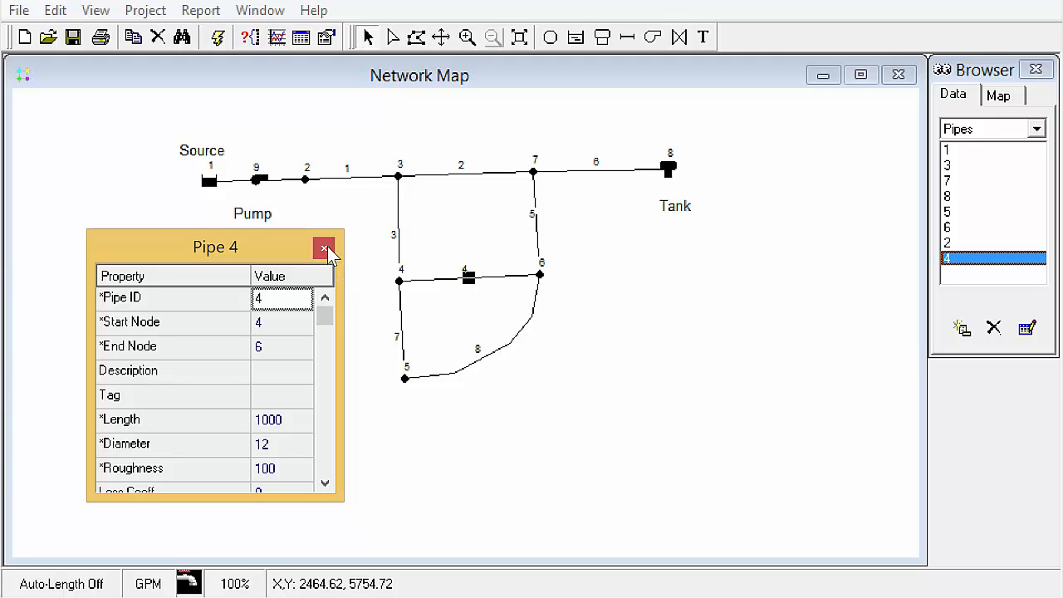
{"action": "left_click", "coordinate": [324, 248]}
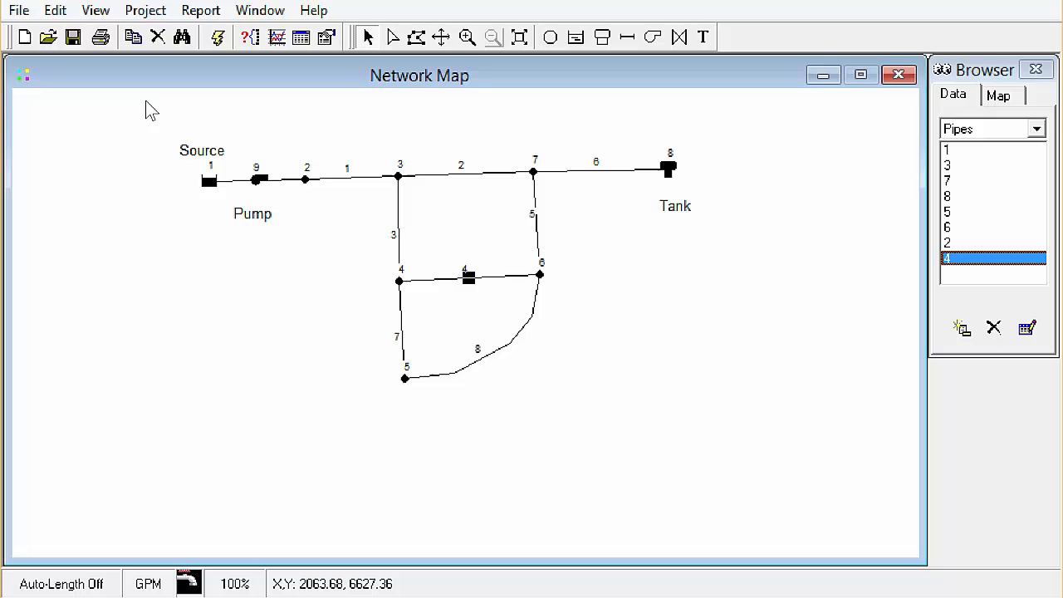
{"action": "mouse_move", "coordinate": [295, 262]}
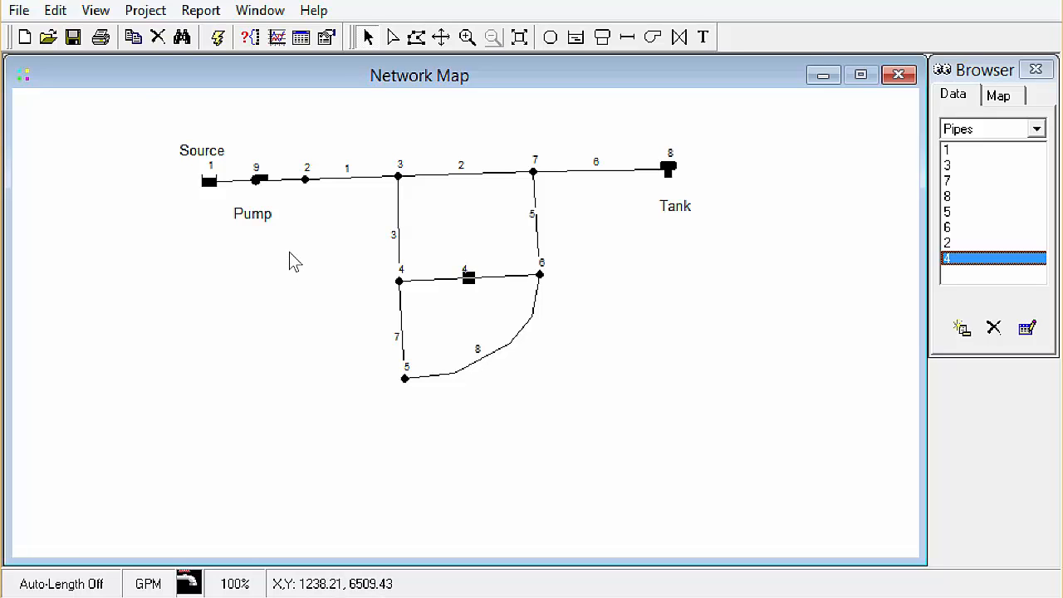
{"action": "mouse_move", "coordinate": [240, 259]}
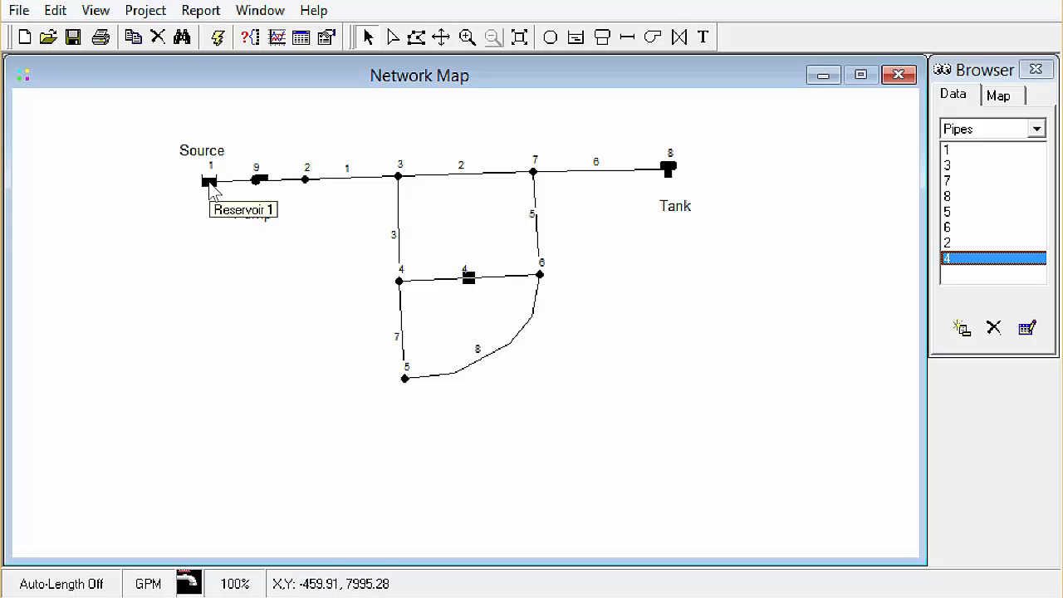
Select reservoir node 1, labelled Source, on the network map
{"action": "left_click", "coordinate": [988, 128]}
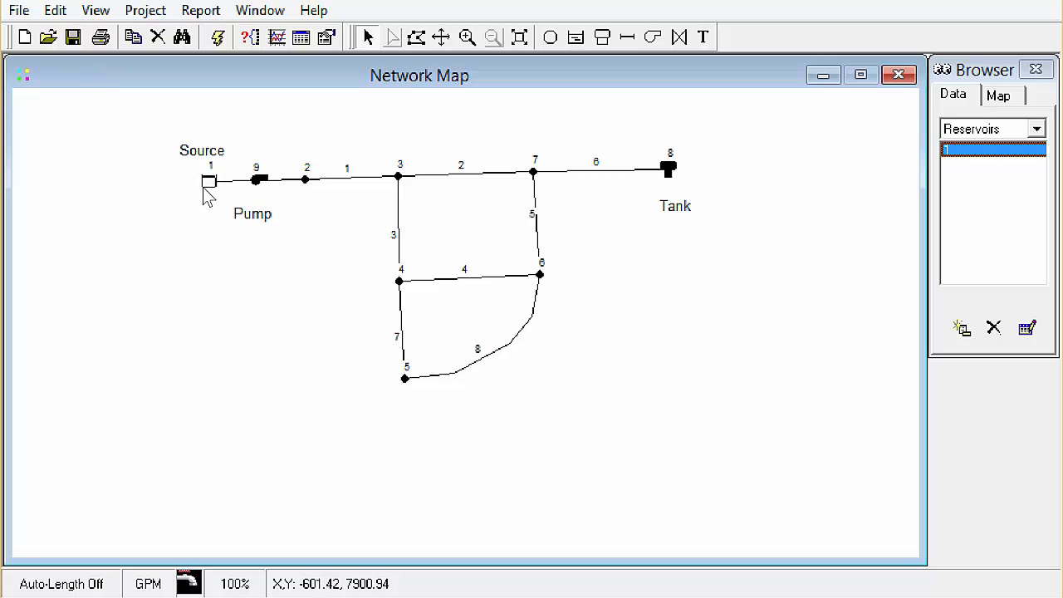
{"action": "mouse_move", "coordinate": [209, 182]}
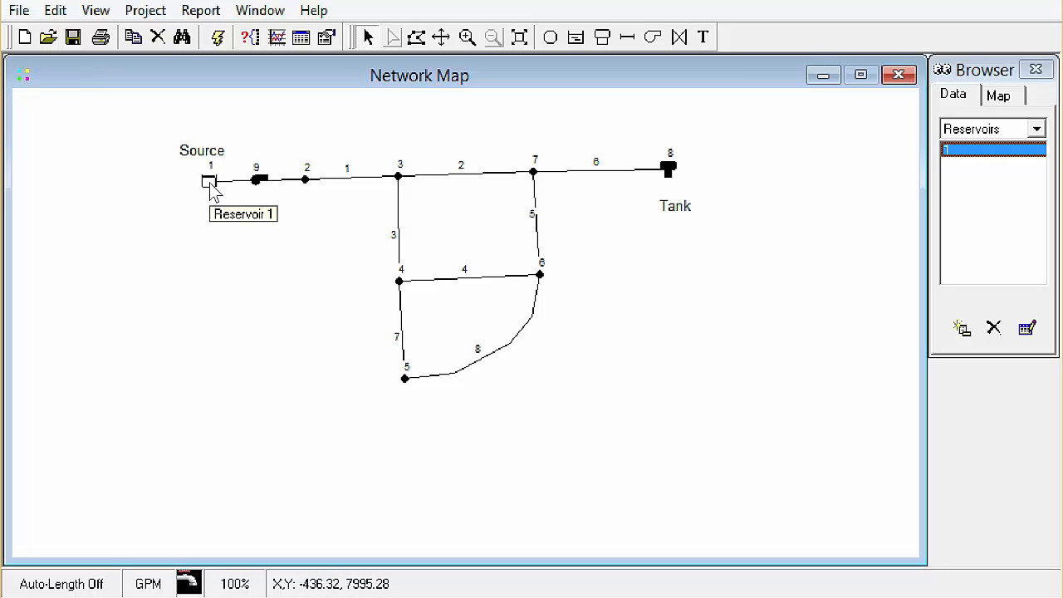
Open Reservoir 1's properties and enter a total head of 700
{"action": "double_click", "coordinate": [209, 181]}
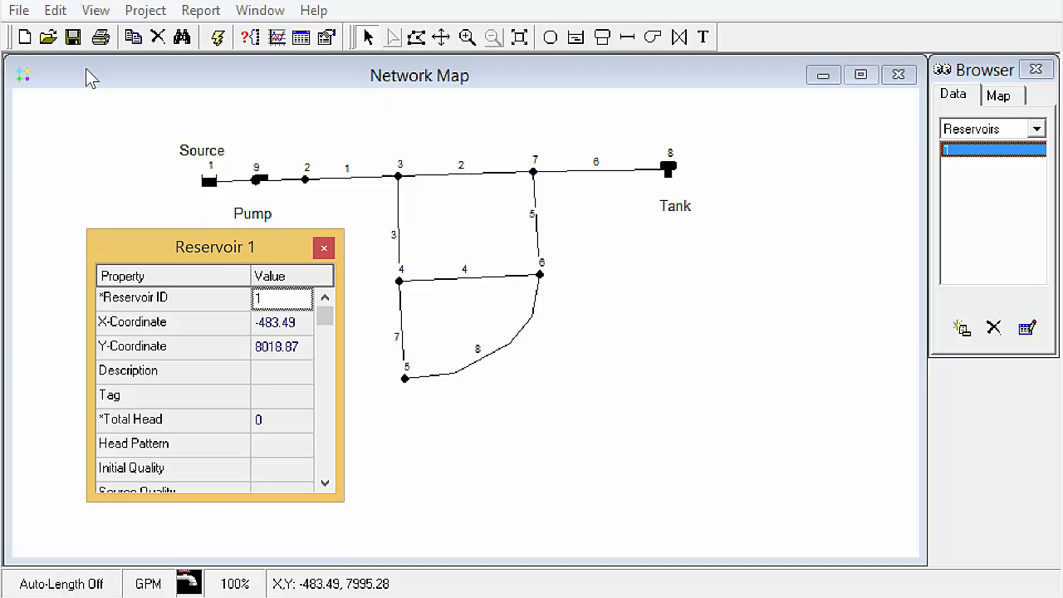
{"action": "mouse_move", "coordinate": [300, 355]}
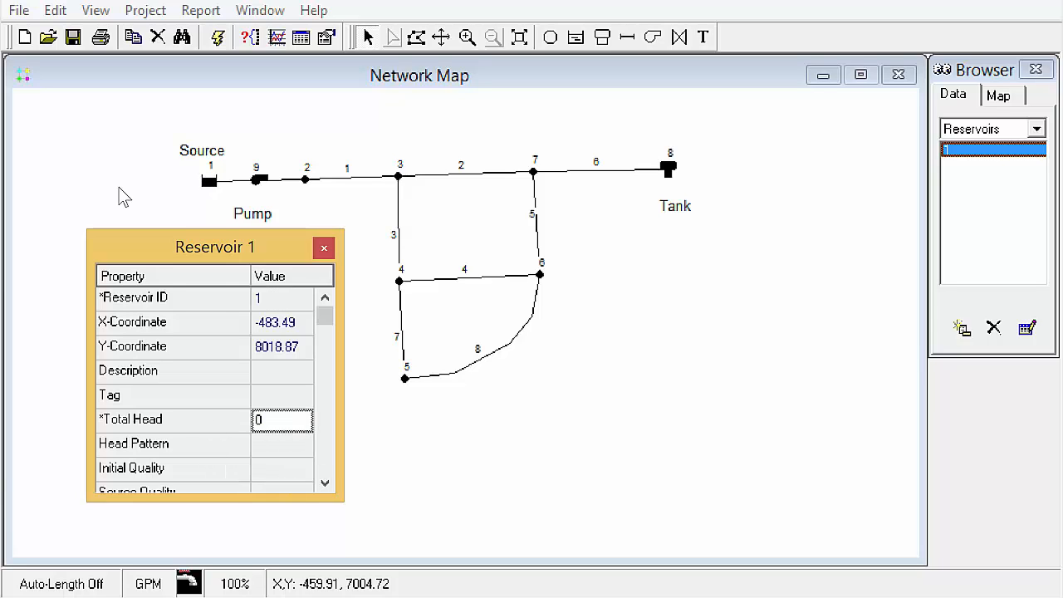
{"action": "left_click", "coordinate": [283, 419]}
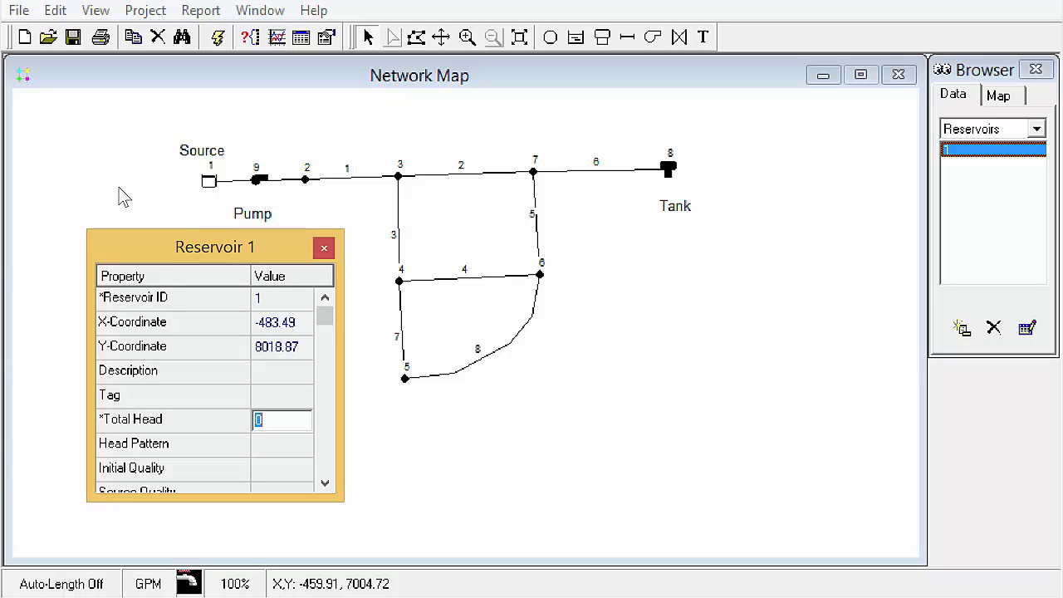
{"action": "type", "text": "7"}
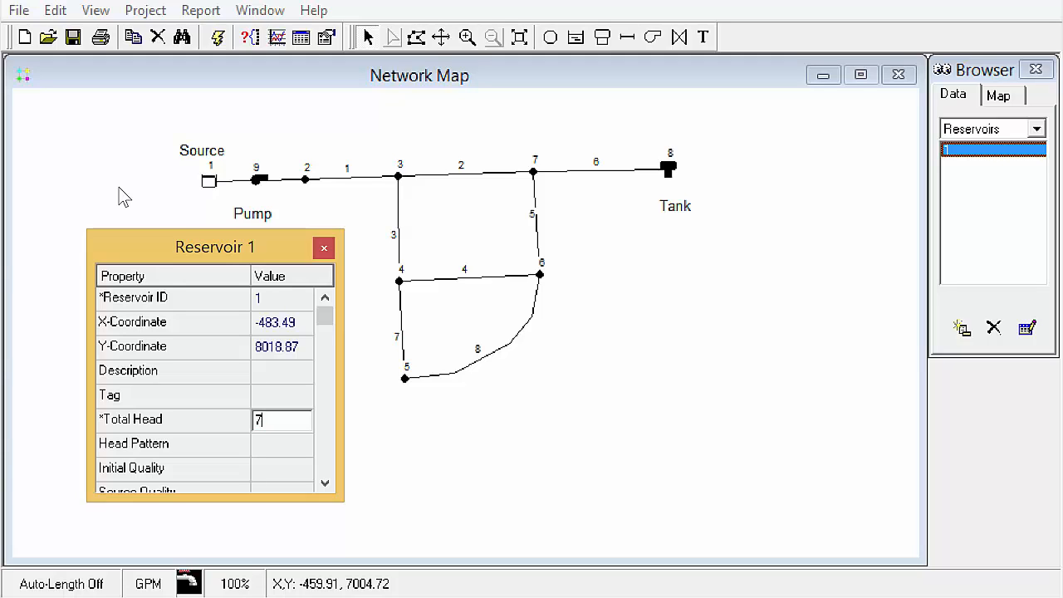
{"action": "type", "text": "00"}
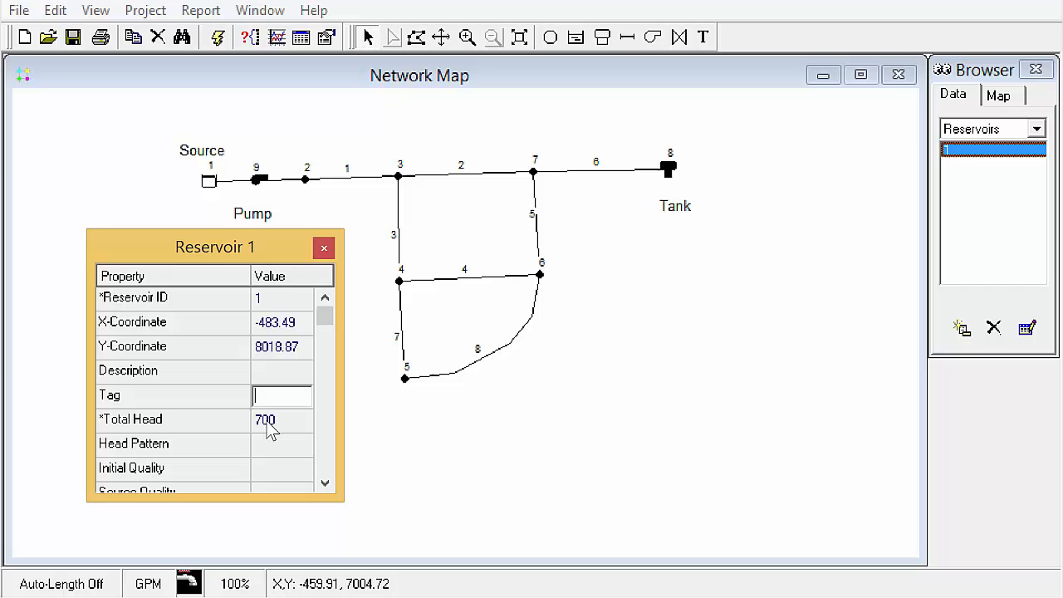
{"action": "mouse_move", "coordinate": [181, 451]}
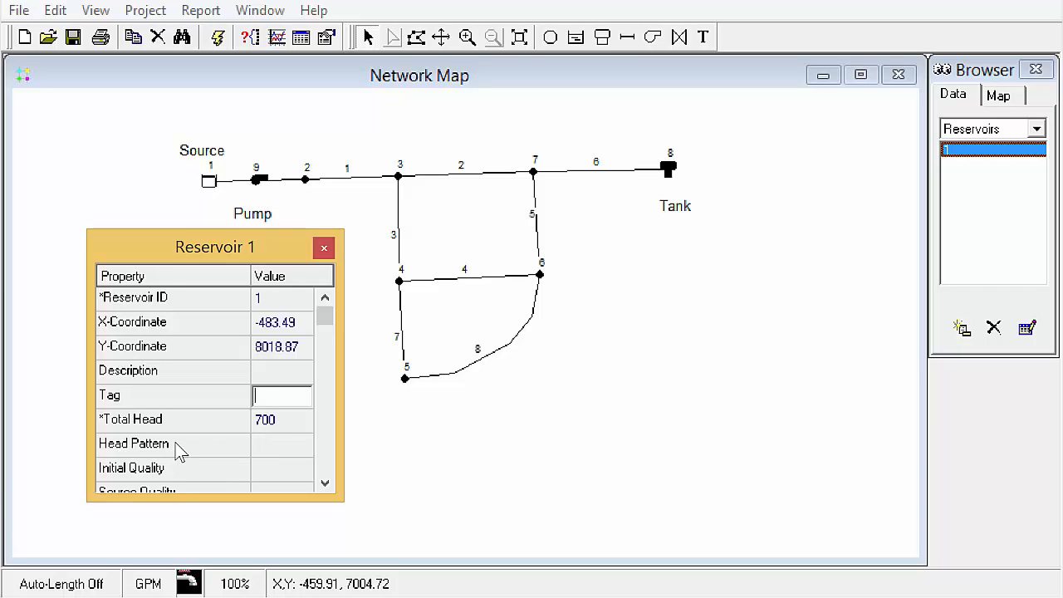
{"action": "mouse_move", "coordinate": [289, 418]}
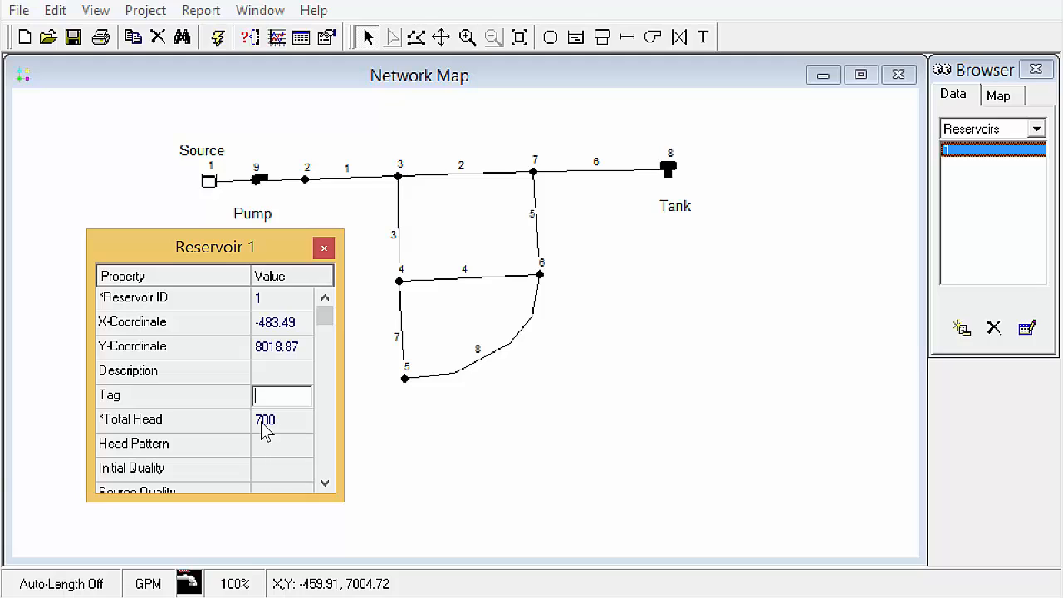
{"action": "mouse_move", "coordinate": [274, 430]}
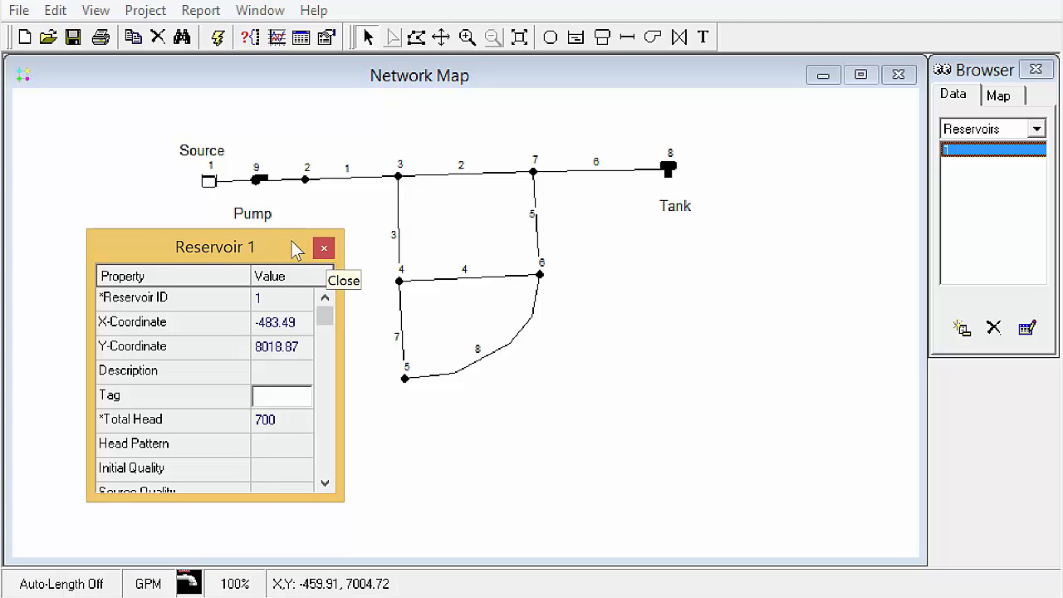
{"action": "mouse_move", "coordinate": [307, 179]}
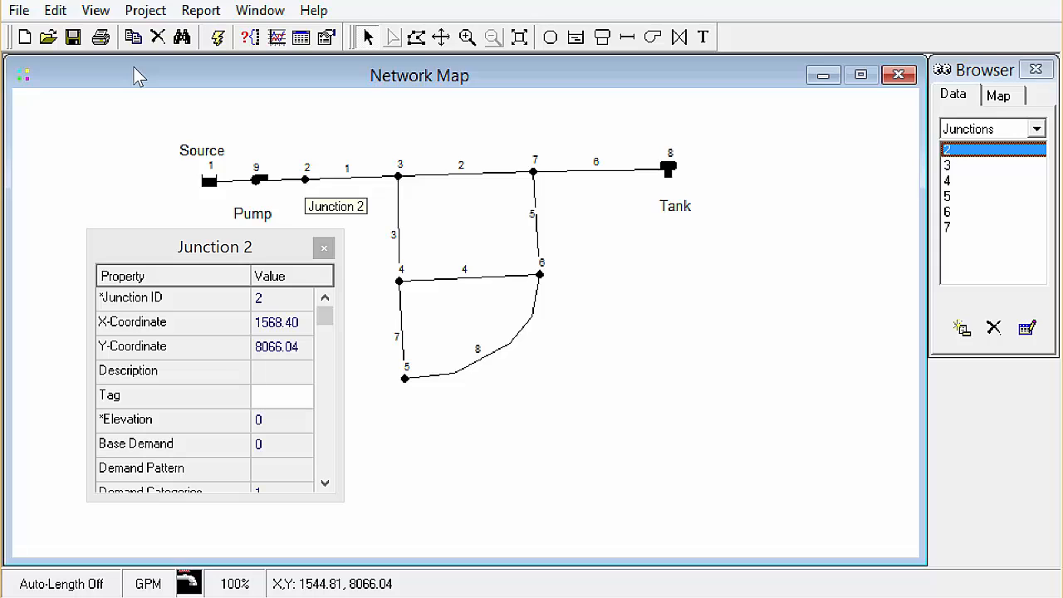
{"action": "mouse_move", "coordinate": [311, 206]}
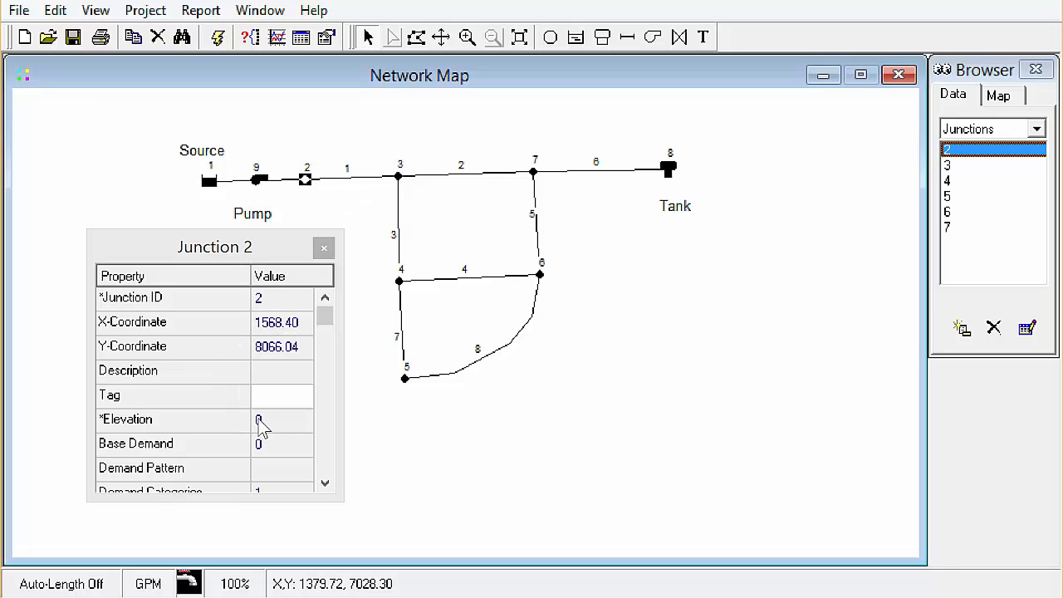
Enter 700 as junction 2's elevation
{"action": "type", "text": "7"}
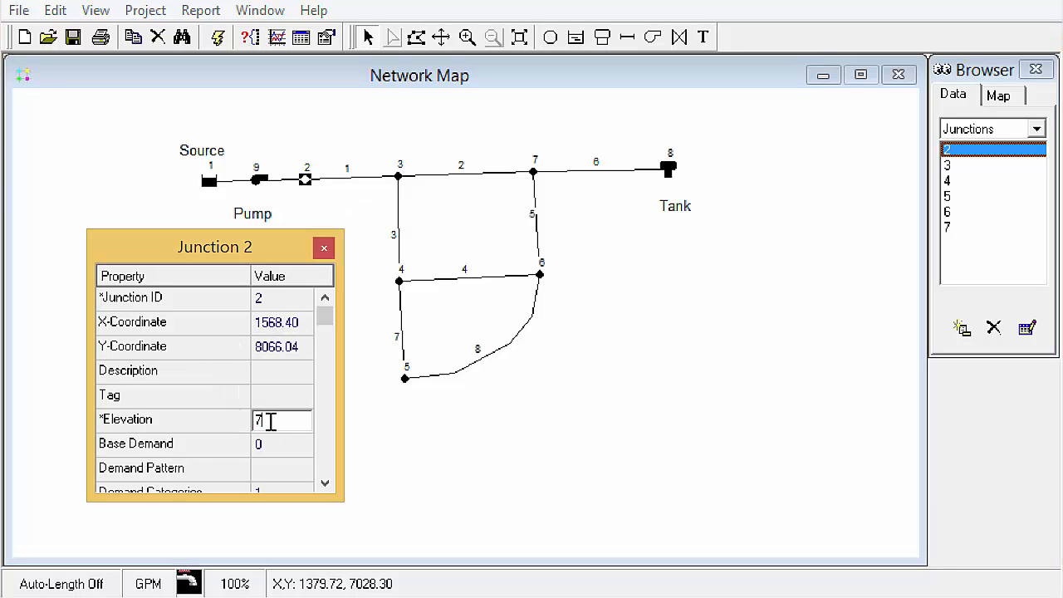
{"action": "type", "text": "00"}
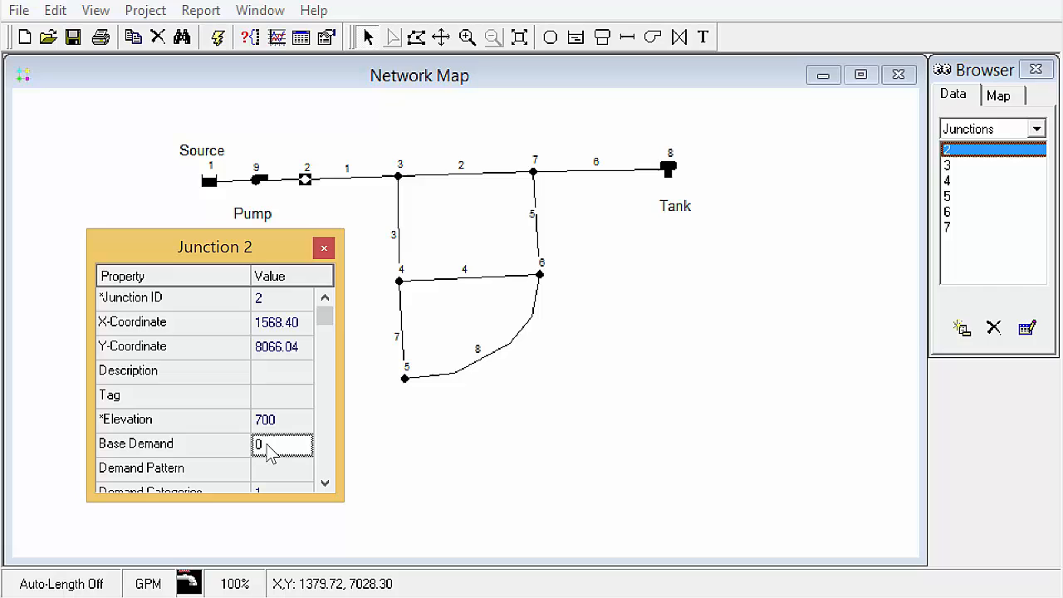
{"action": "mouse_move", "coordinate": [325, 254]}
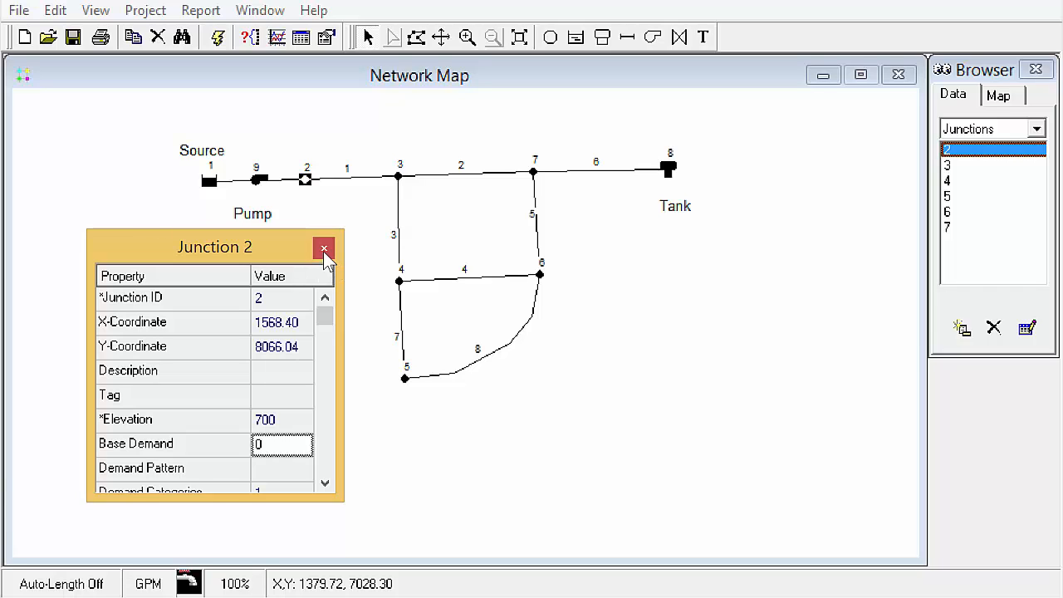
{"action": "mouse_move", "coordinate": [298, 250]}
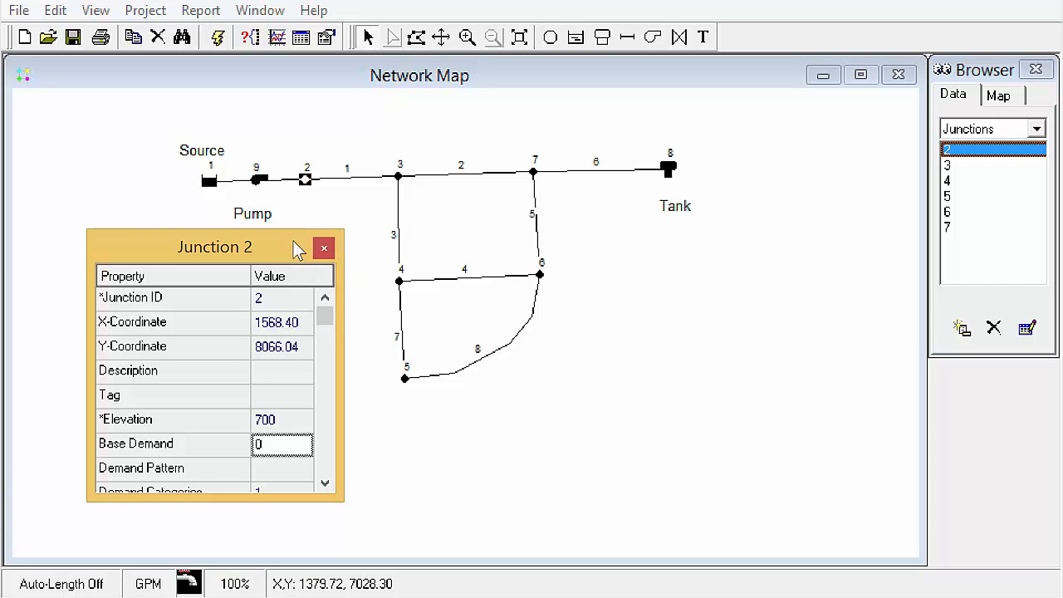
{"action": "mouse_move", "coordinate": [359, 181]}
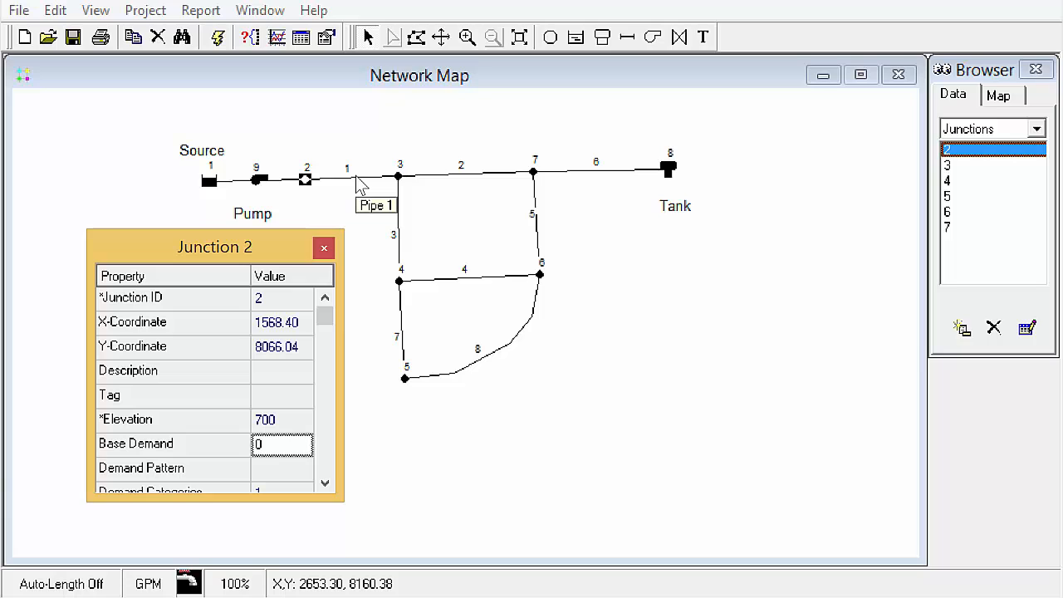
Give pipe 1 a length of 3000 and a diameter of 14
{"action": "left_click", "coordinate": [348, 175]}
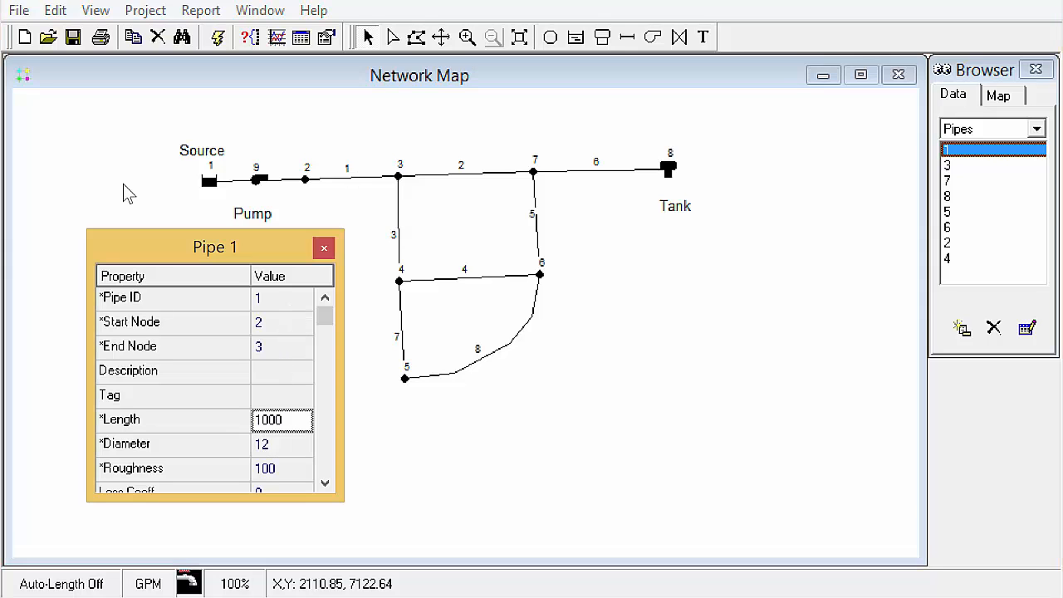
{"action": "type", "text": "3000"}
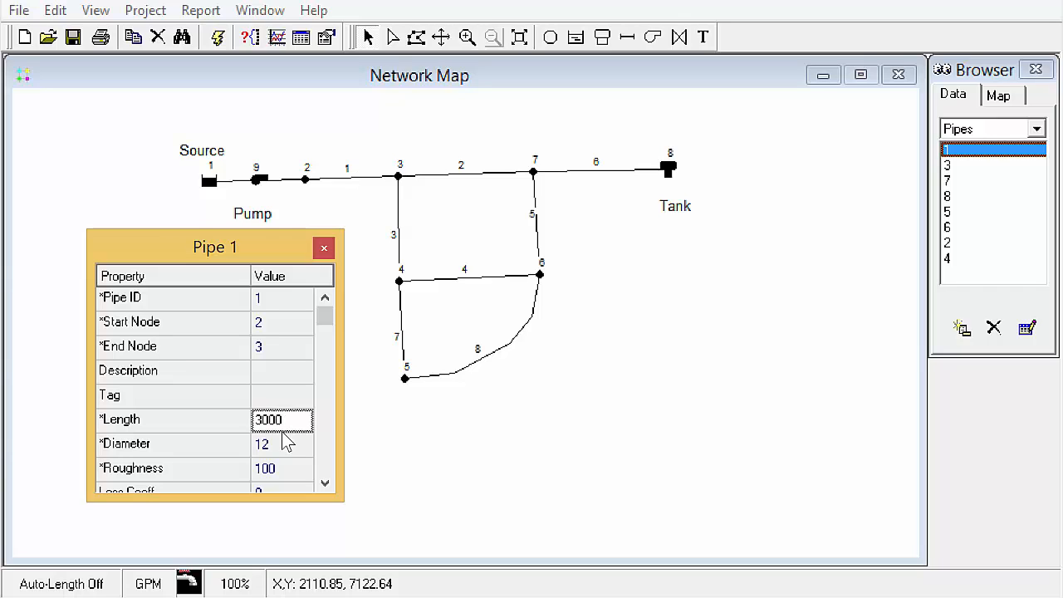
{"action": "left_click", "coordinate": [282, 443]}
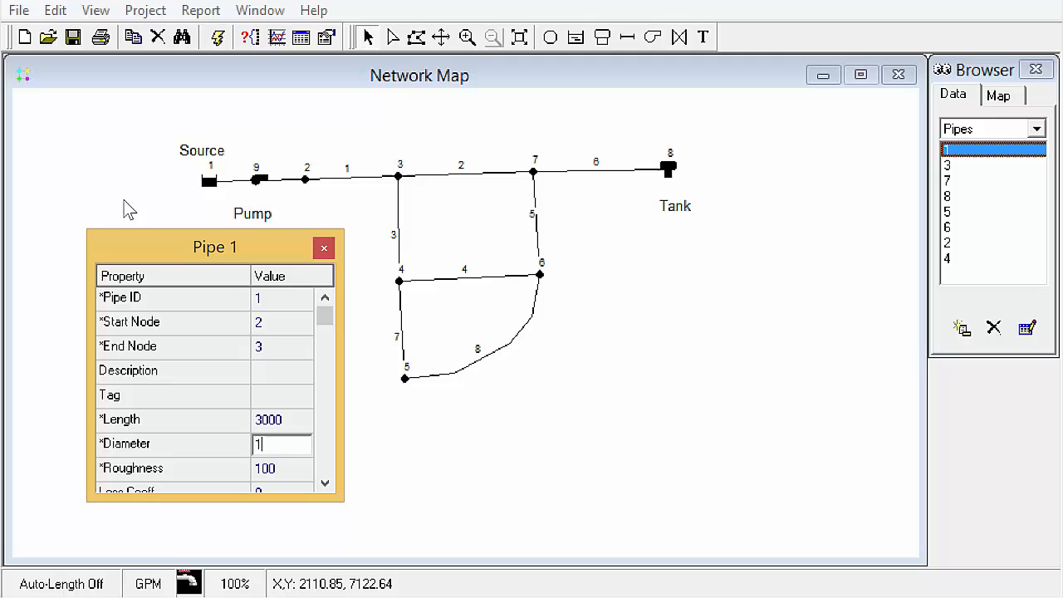
{"action": "type", "text": "4"}
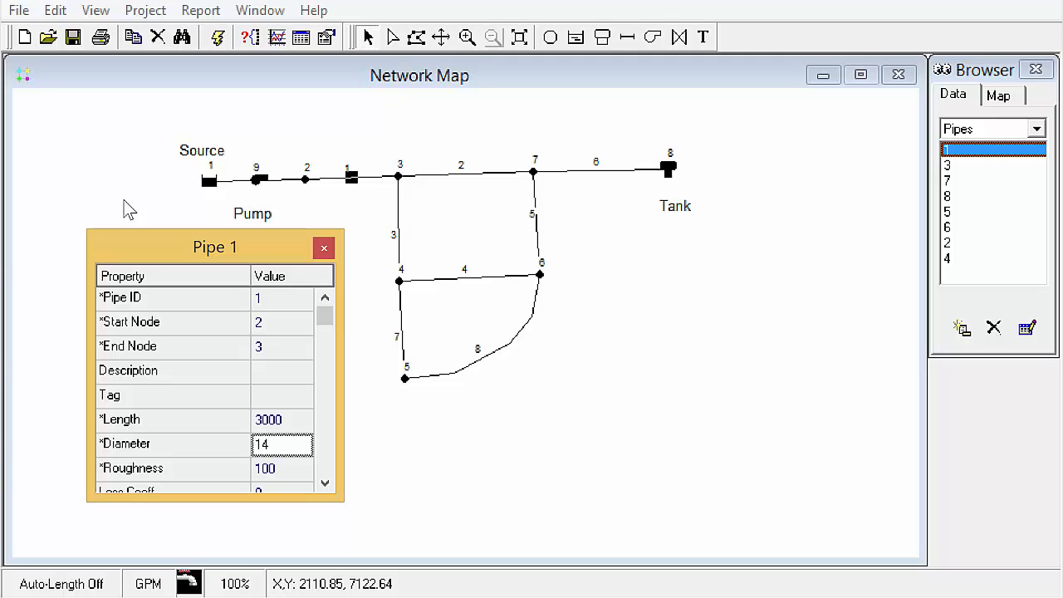
{"action": "mouse_move", "coordinate": [290, 474]}
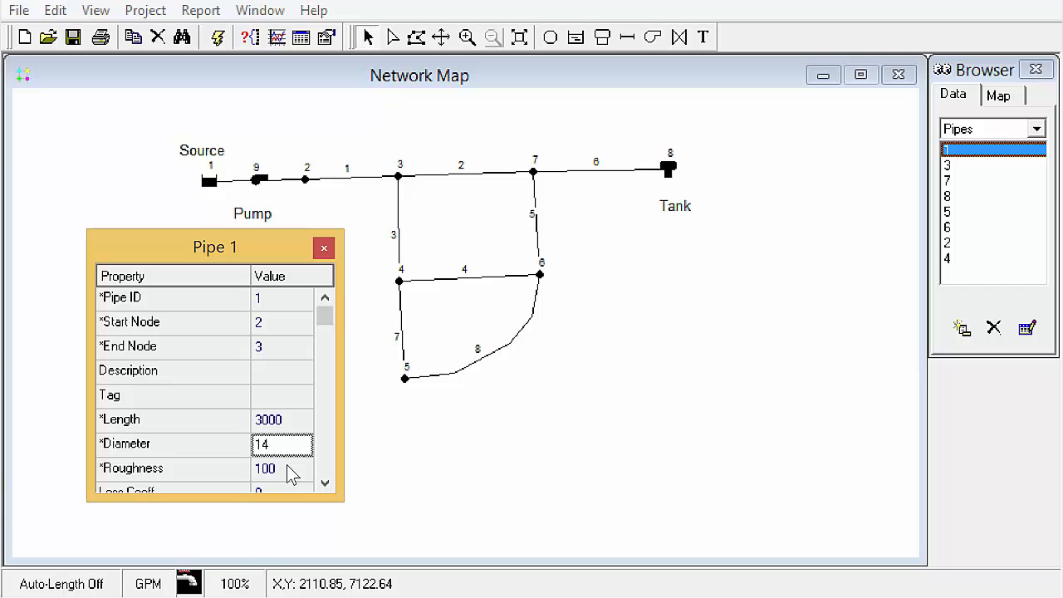
{"action": "left_click", "coordinate": [283, 468]}
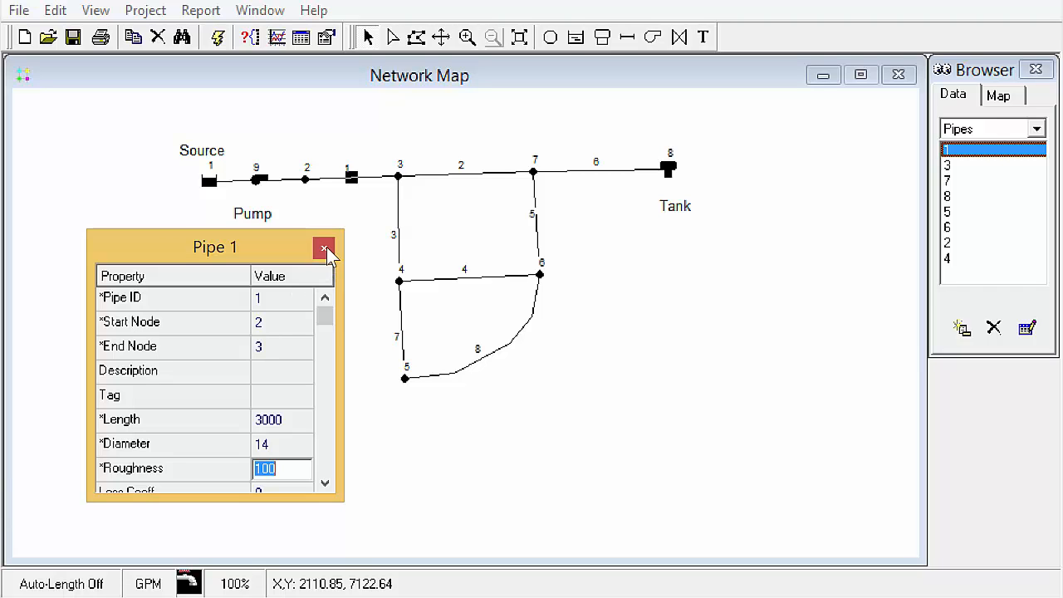
{"action": "left_click", "coordinate": [325, 249]}
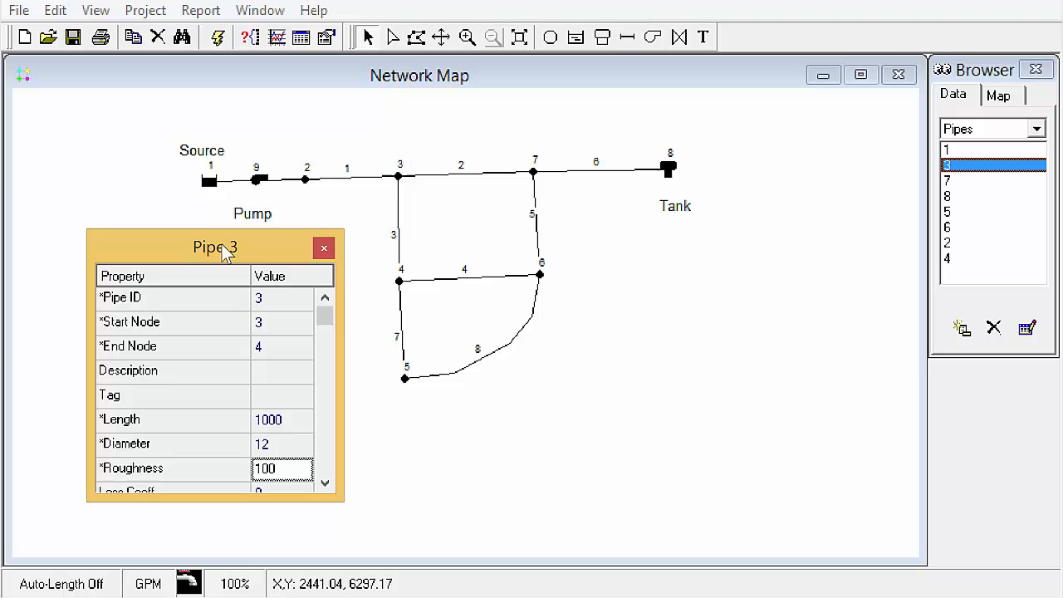
Move the Property Editor window away from the network map
{"action": "left_click_drag", "start_coordinate": [215, 246], "coordinate": [276, 205]}
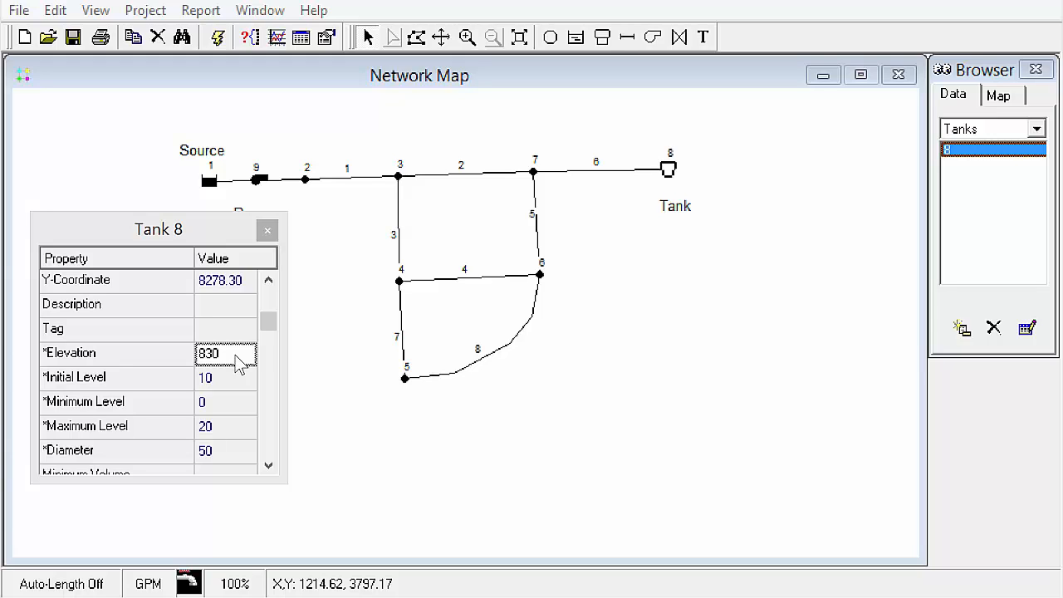
{"action": "mouse_move", "coordinate": [226, 389]}
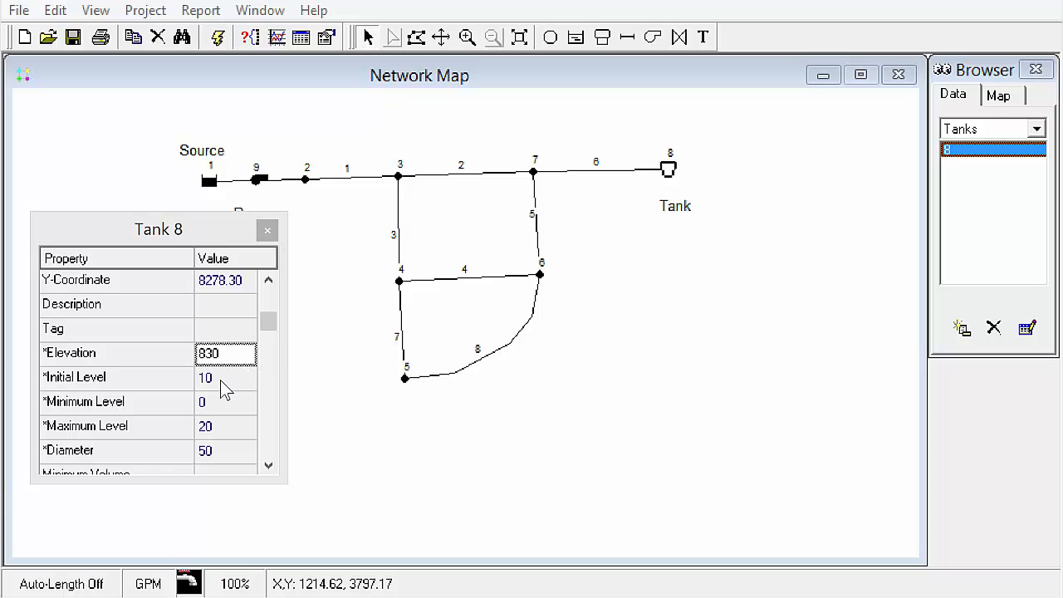
Set Tank 8's initial level to 4 and edit its elevation and other tank values
{"action": "left_click", "coordinate": [224, 377]}
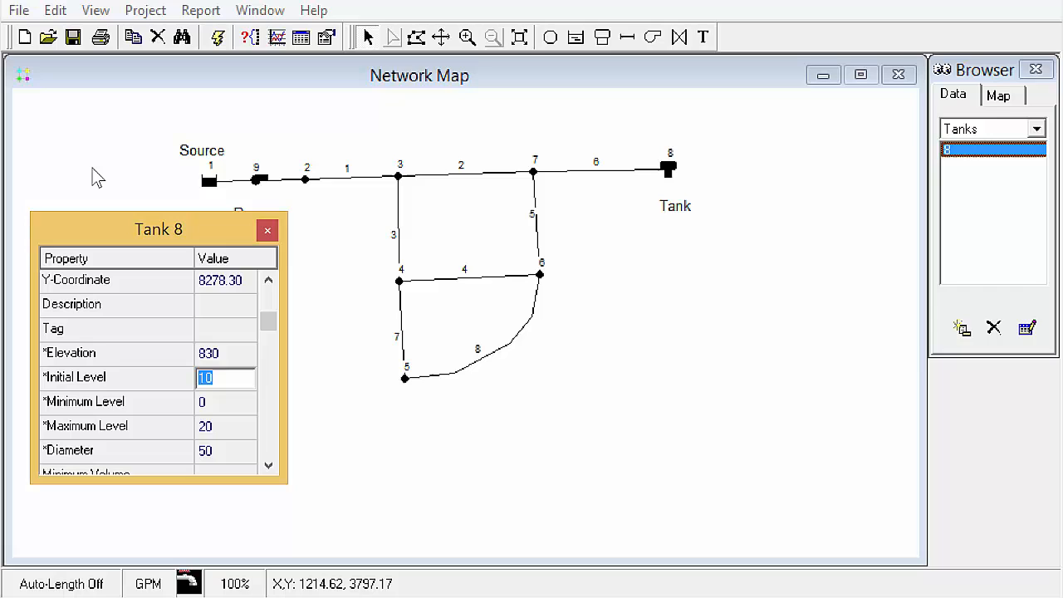
{"action": "type", "text": "4"}
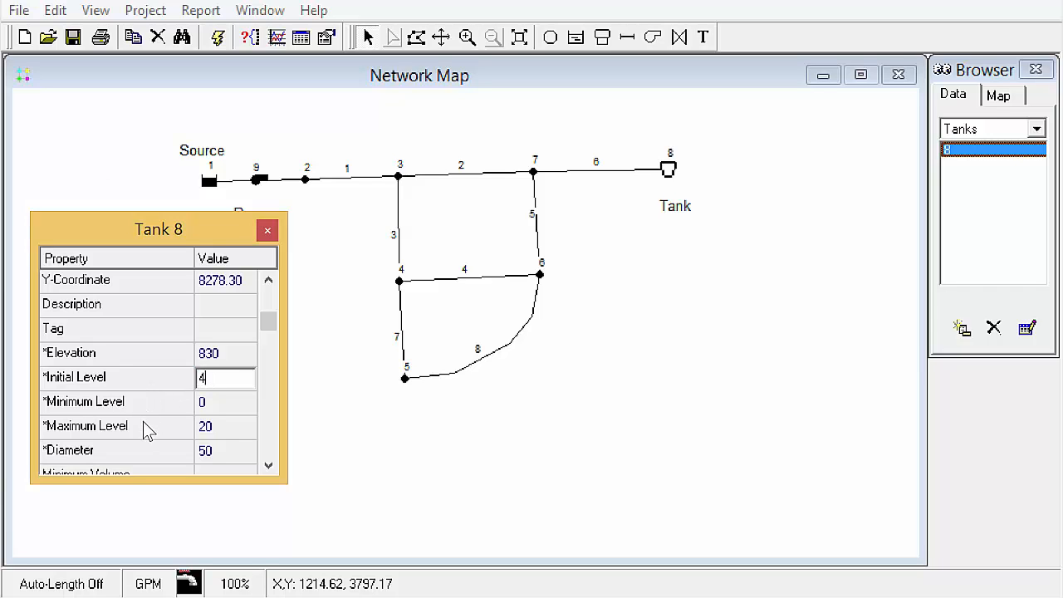
{"action": "mouse_move", "coordinate": [148, 439]}
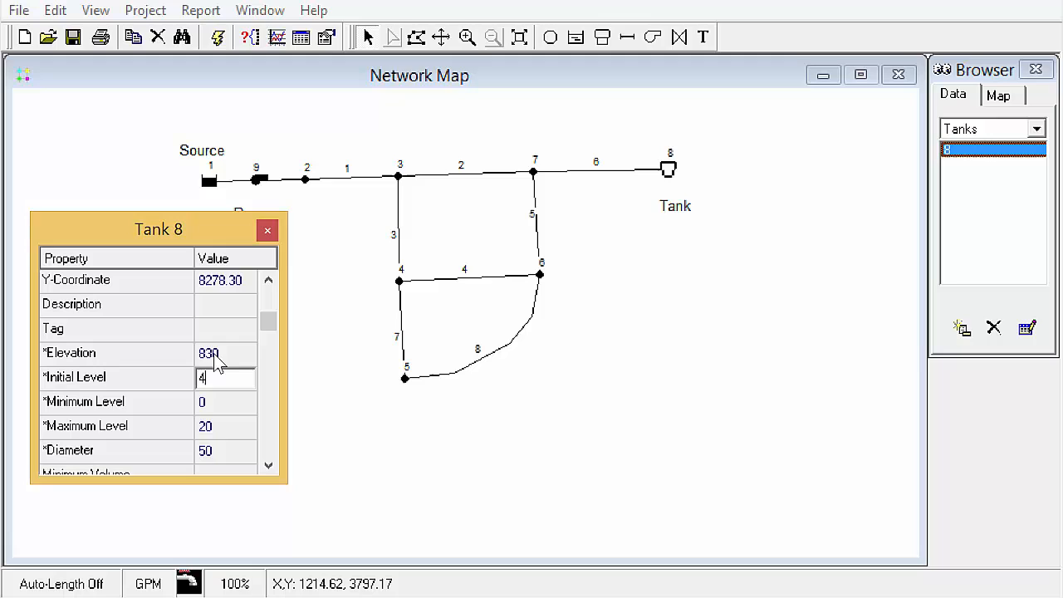
{"action": "left_click", "coordinate": [225, 353]}
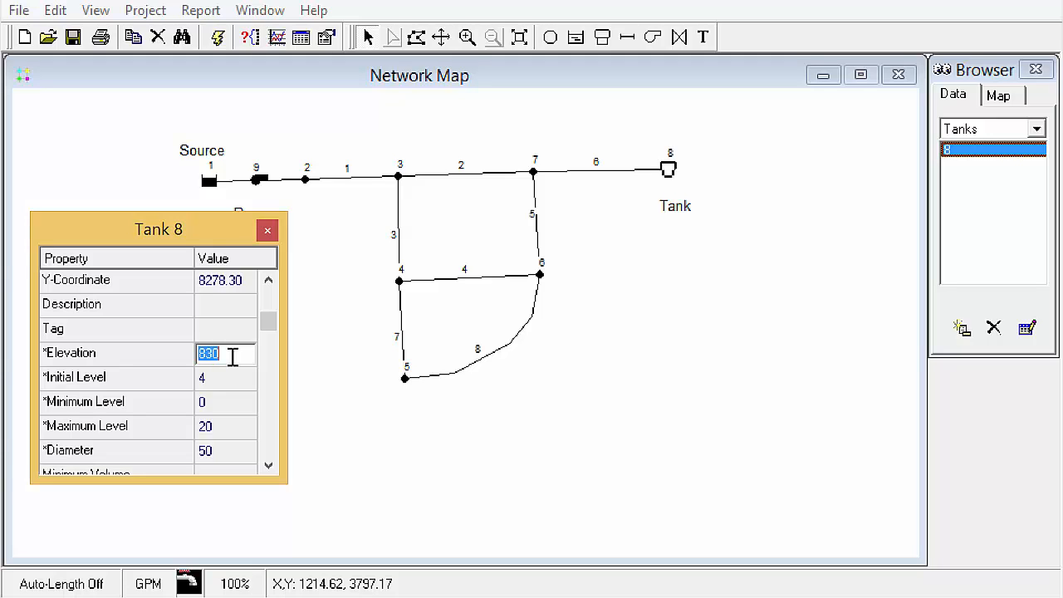
{"action": "mouse_move", "coordinate": [227, 413]}
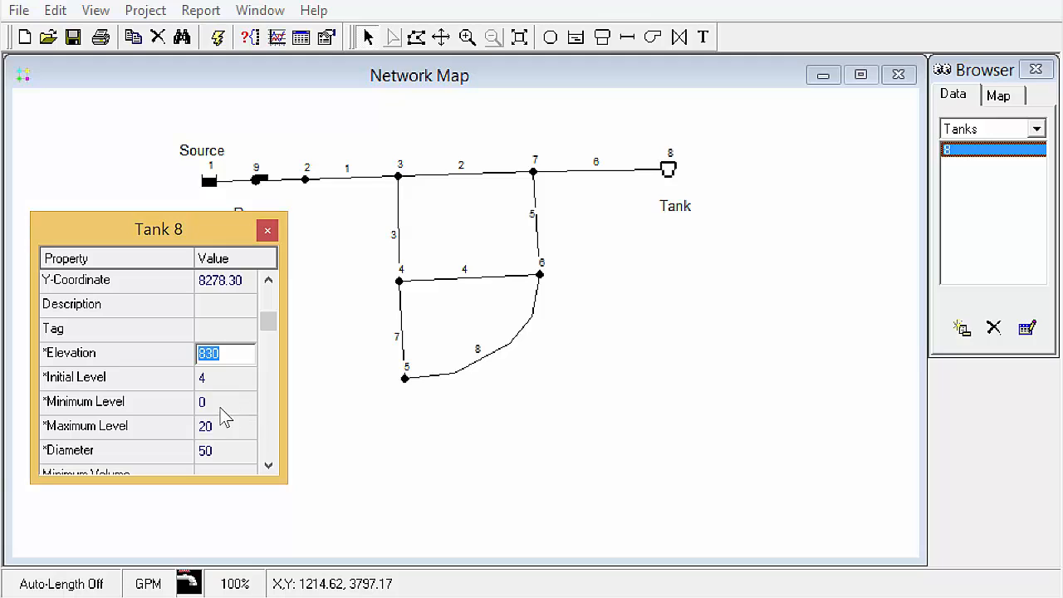
{"action": "mouse_move", "coordinate": [226, 414]}
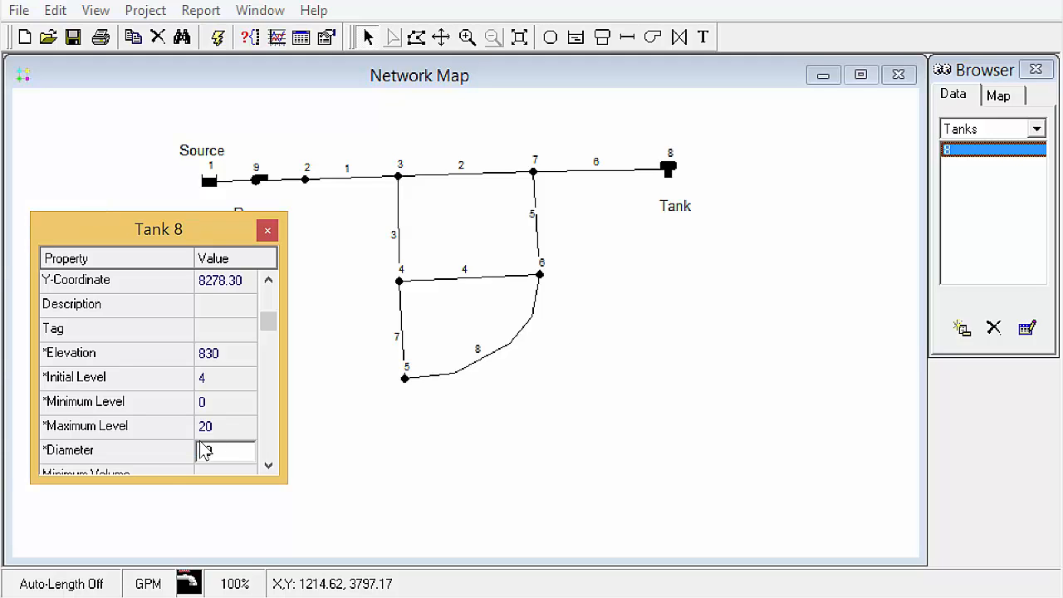
{"action": "type", "text": "6"}
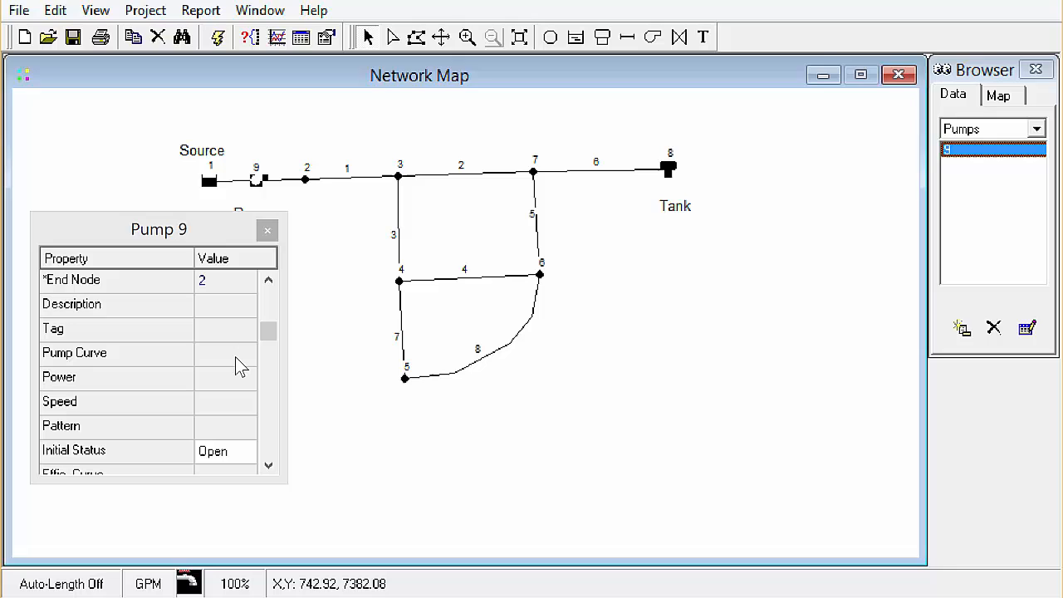
Switch the Browser's data list to Curves and add new pump curve 1
{"action": "left_click", "coordinate": [224, 352]}
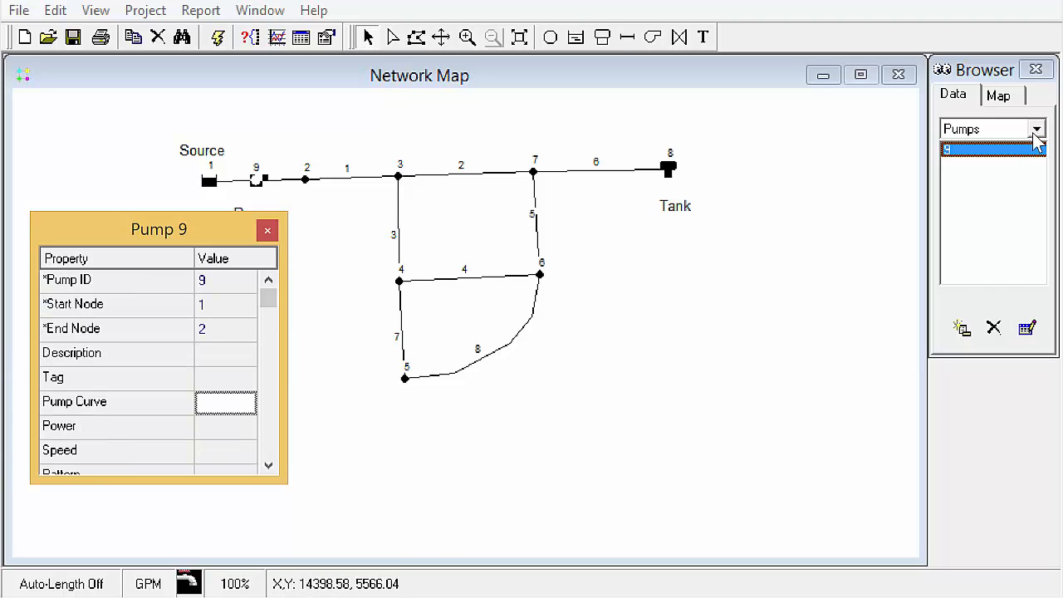
{"action": "left_click", "coordinate": [1036, 127]}
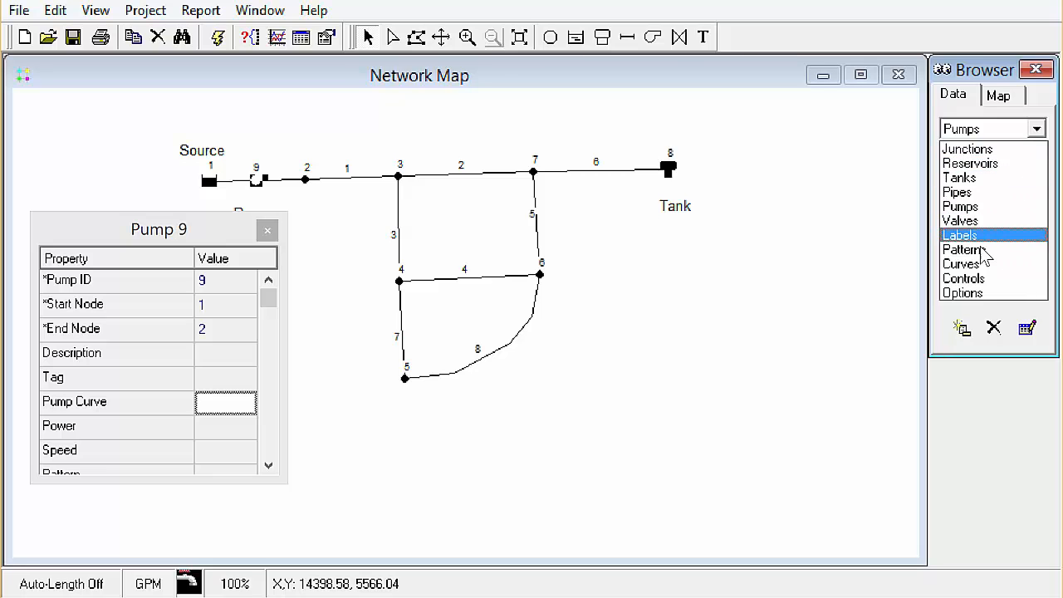
{"action": "left_click", "coordinate": [962, 264]}
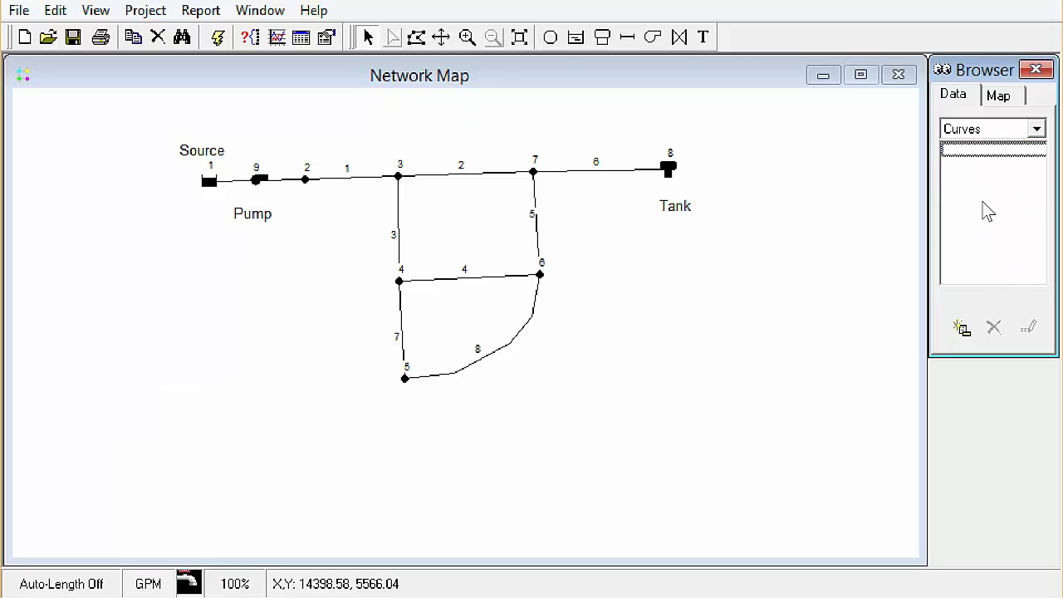
{"action": "left_click", "coordinate": [962, 327]}
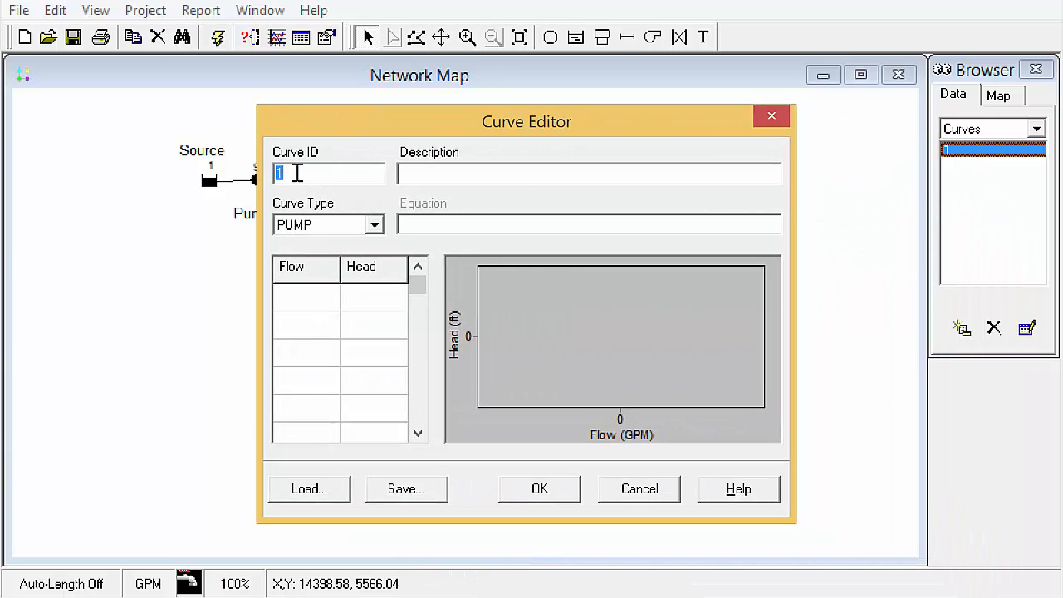
{"action": "mouse_move", "coordinate": [349, 175]}
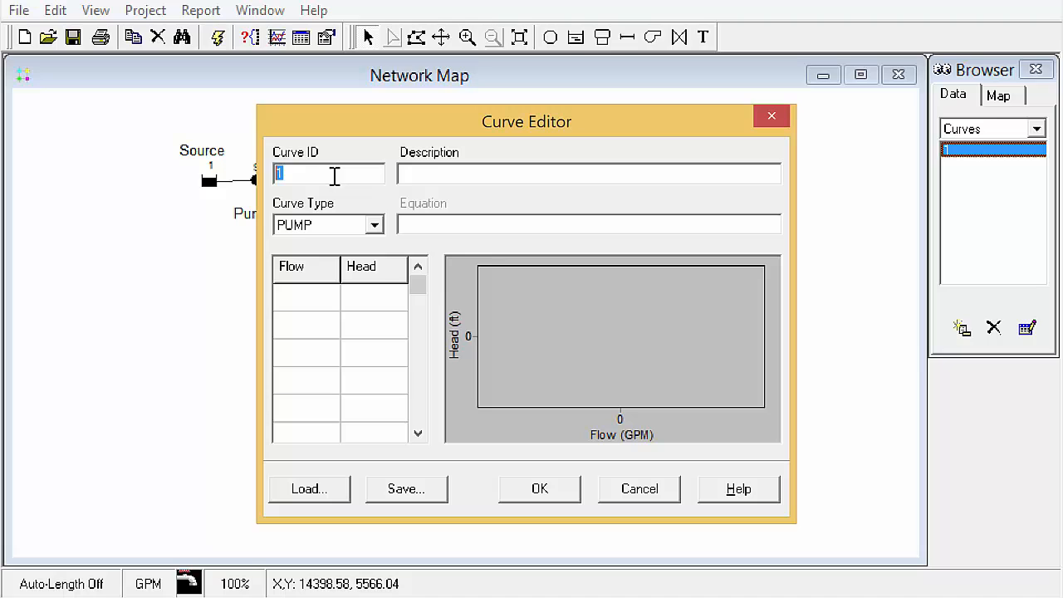
{"action": "mouse_move", "coordinate": [397, 181]}
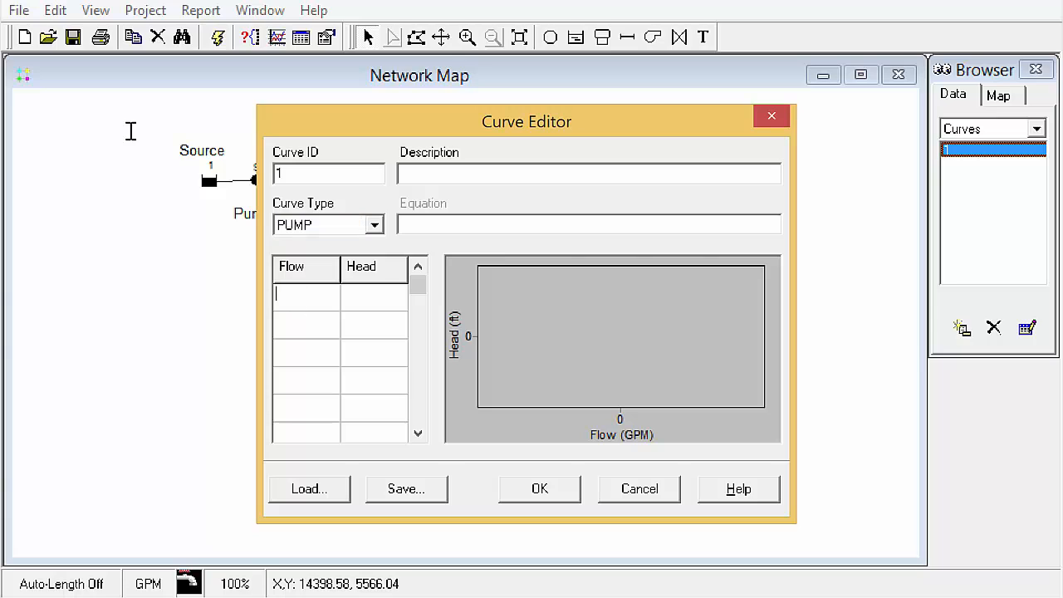
Enter the curve's first point: flow 600, head 150
{"action": "type", "text": "600"}
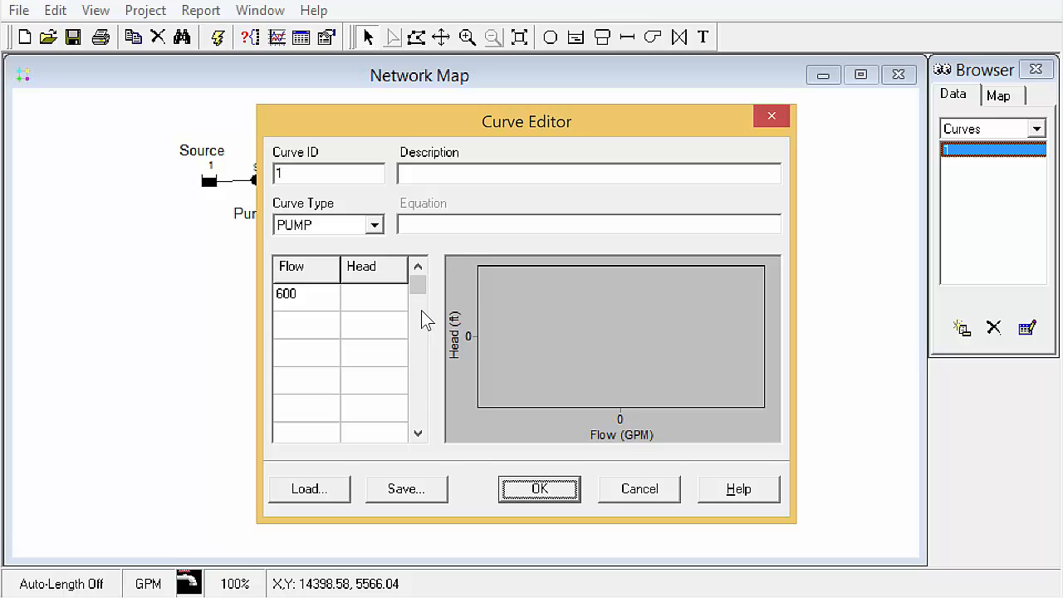
{"action": "left_click", "coordinate": [374, 294]}
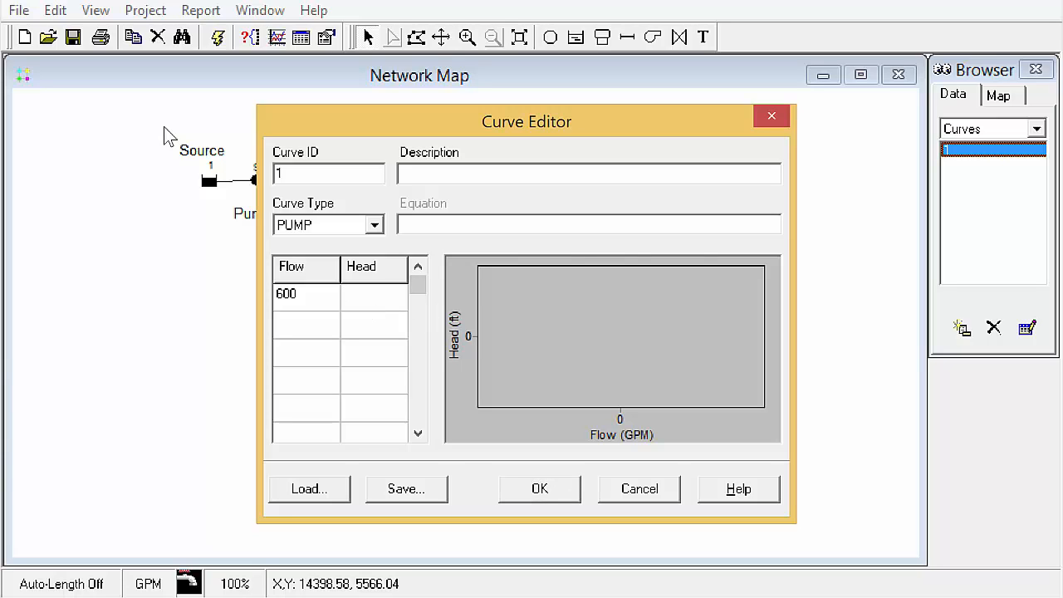
{"action": "type", "text": "150"}
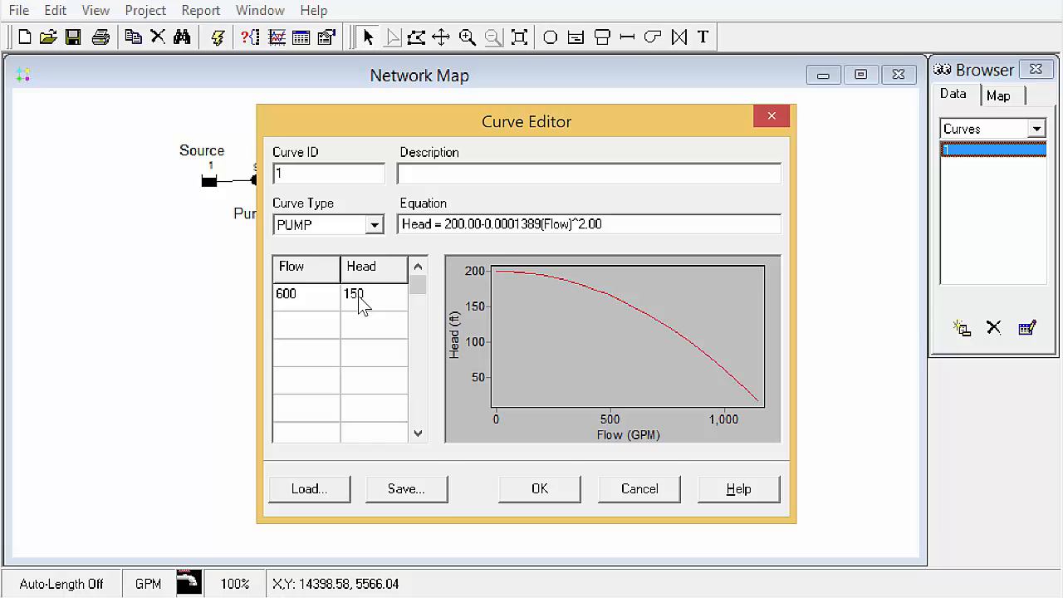
{"action": "mouse_move", "coordinate": [425, 301]}
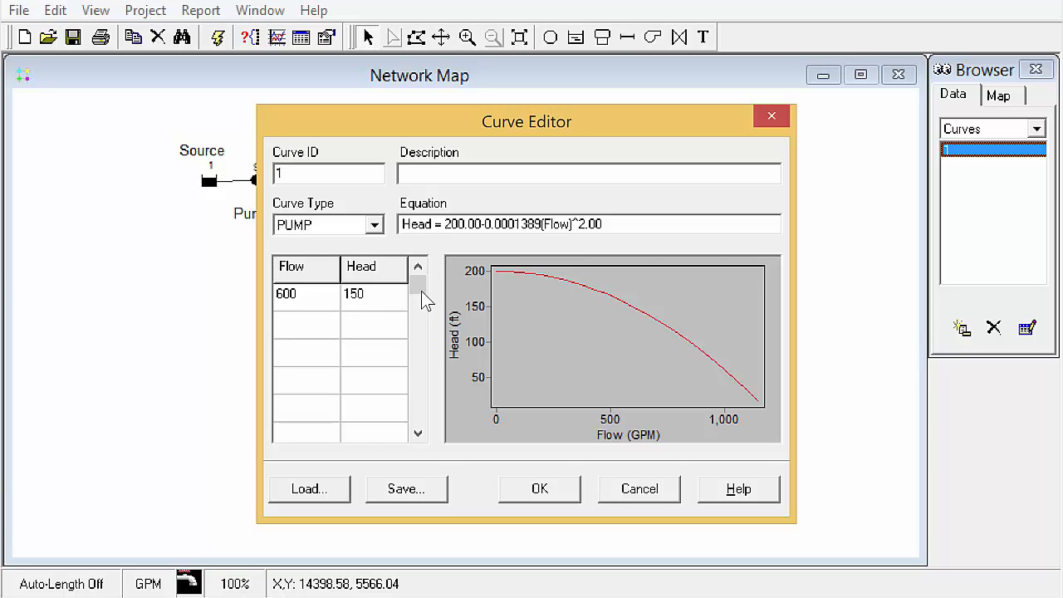
{"action": "mouse_move", "coordinate": [586, 288]}
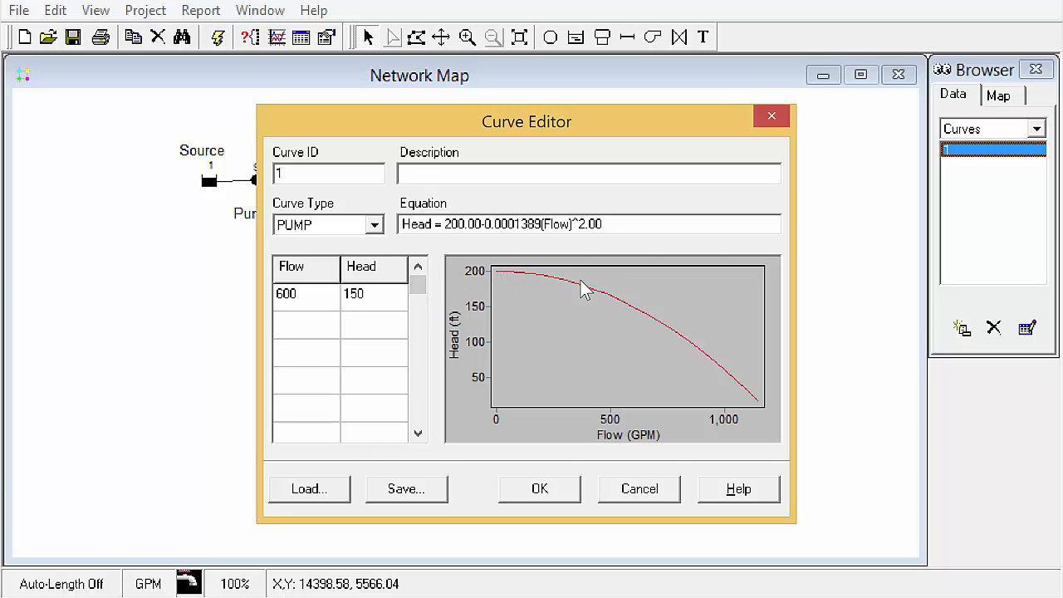
{"action": "mouse_move", "coordinate": [417, 234]}
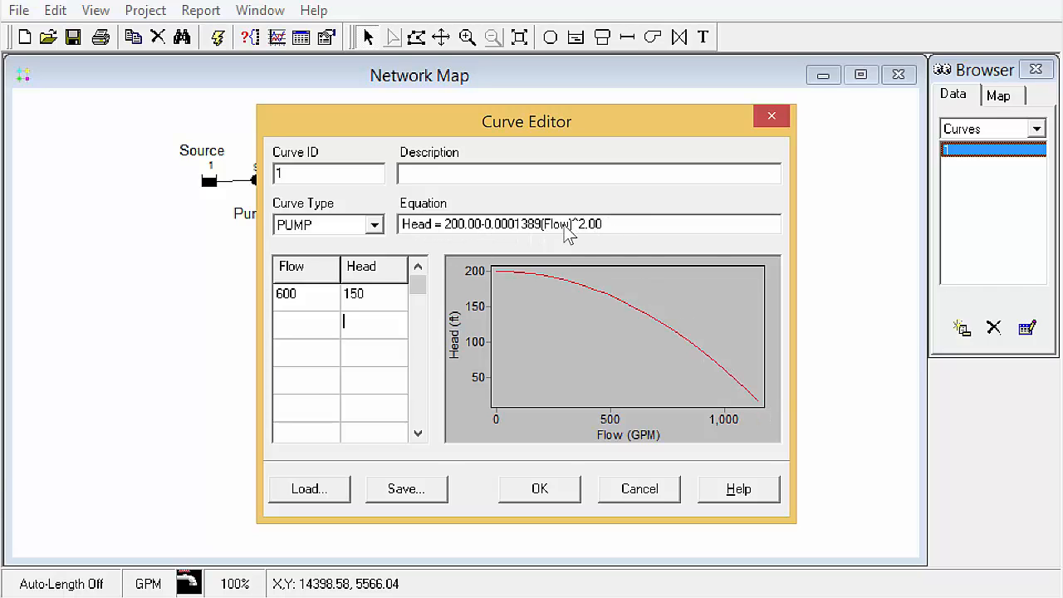
{"action": "mouse_move", "coordinate": [441, 228]}
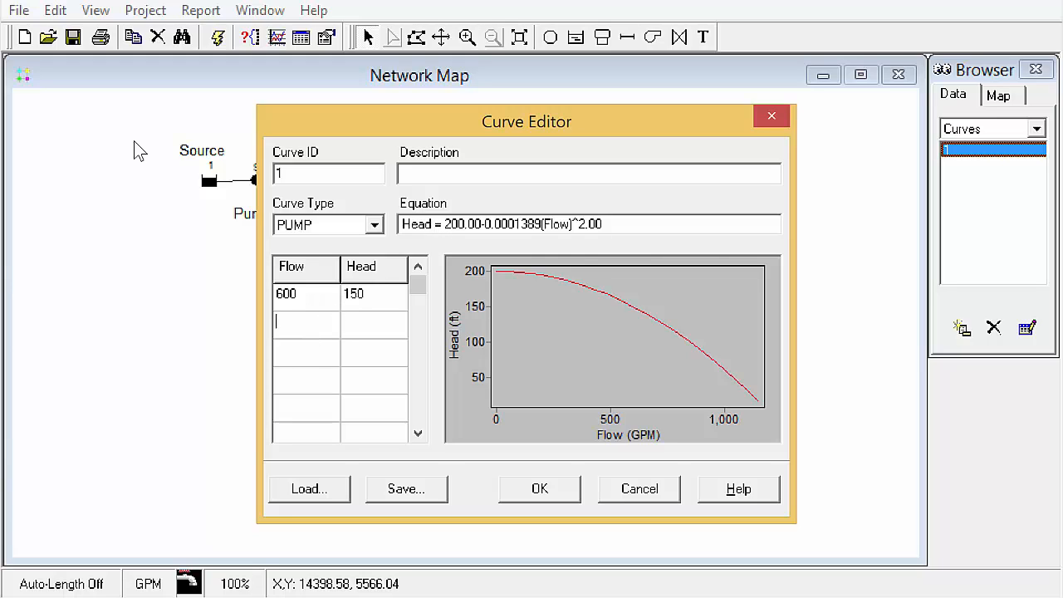
Enter Flow 800 / Head 100 and Flow 0 / Head 200 as pump curve 1's second and third points
{"action": "type", "text": "800"}
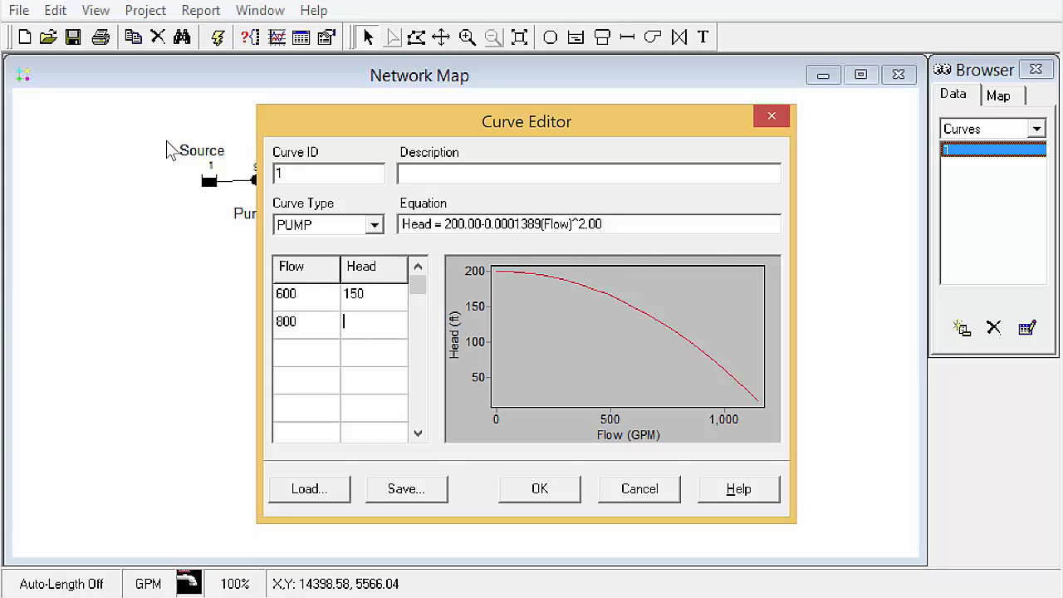
{"action": "type", "text": "100"}
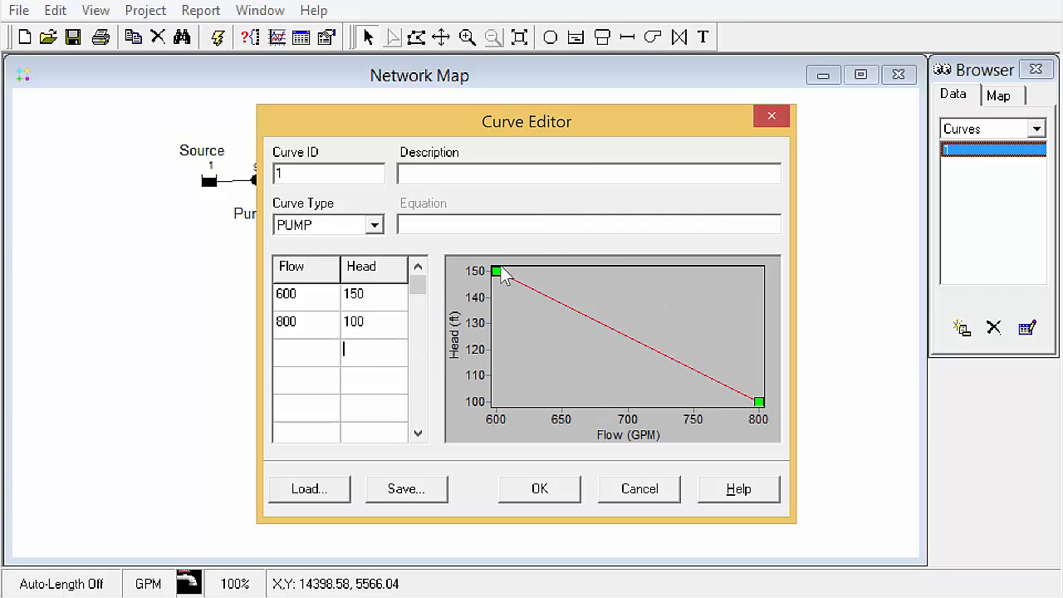
{"action": "mouse_move", "coordinate": [723, 390]}
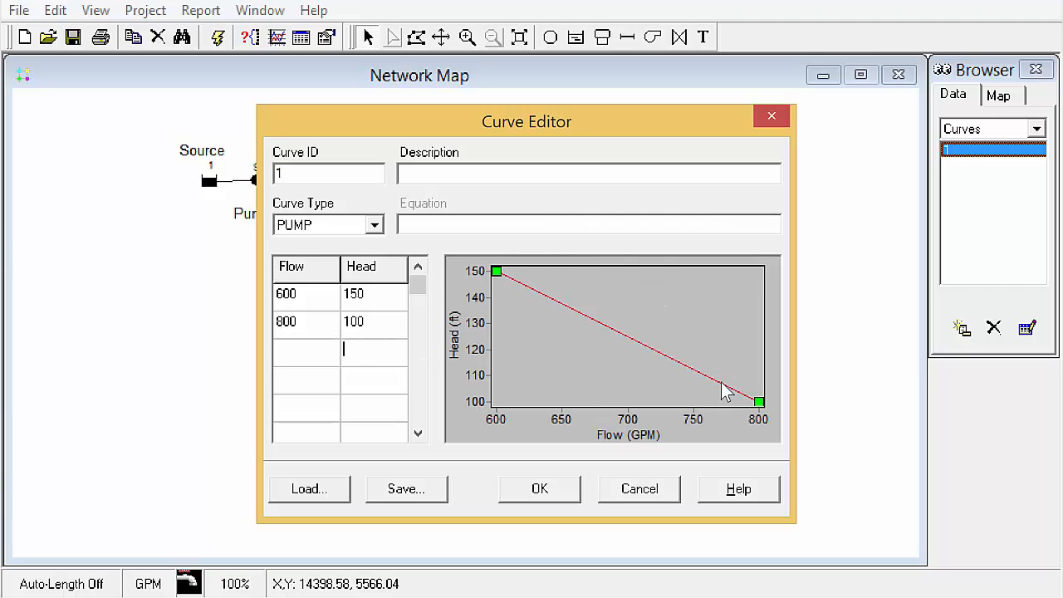
{"action": "mouse_move", "coordinate": [538, 301]}
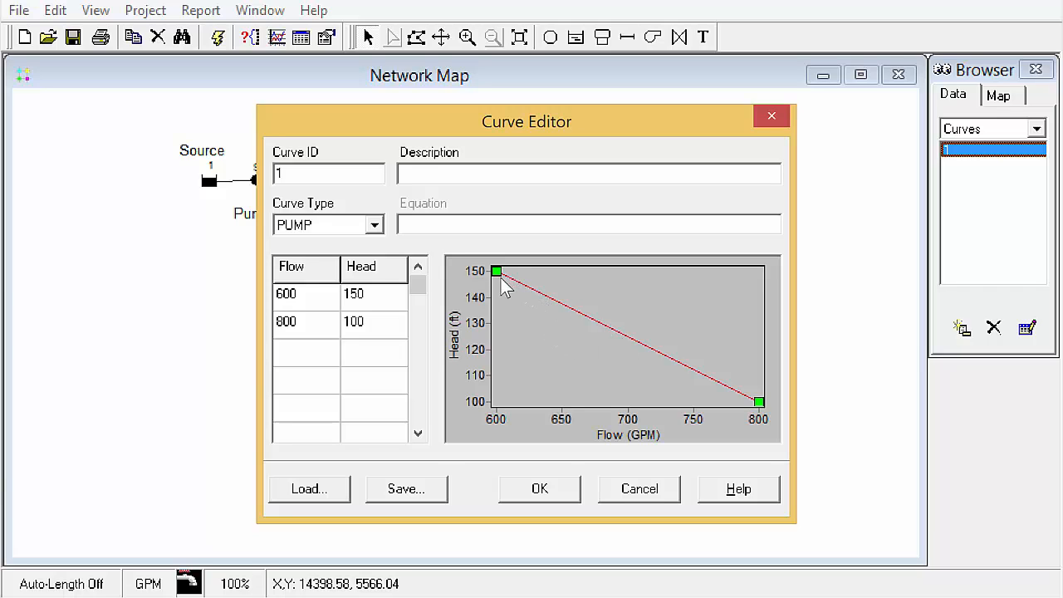
{"action": "mouse_move", "coordinate": [725, 384]}
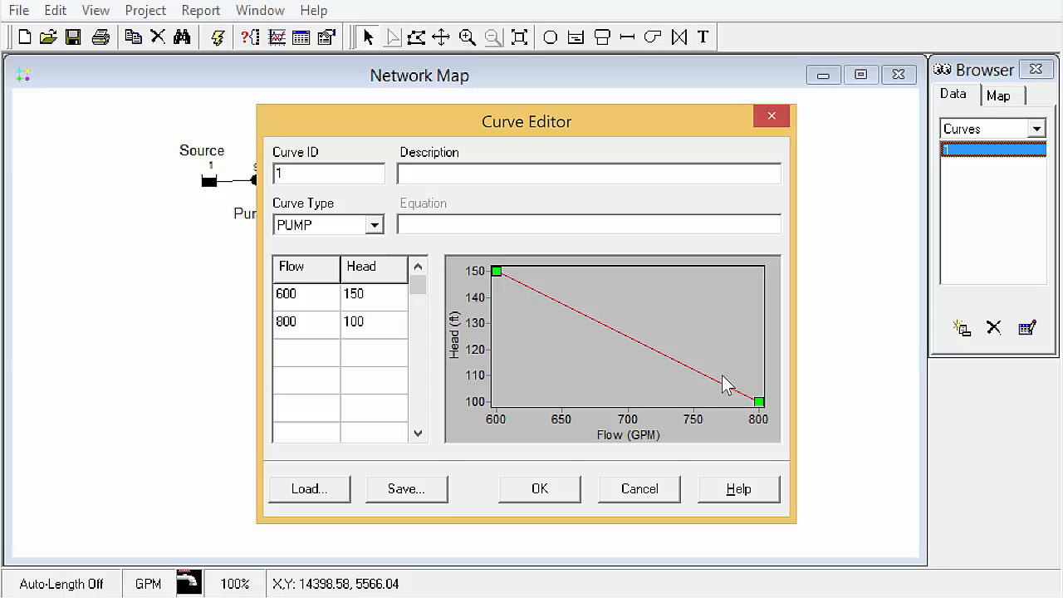
{"action": "mouse_move", "coordinate": [358, 282]}
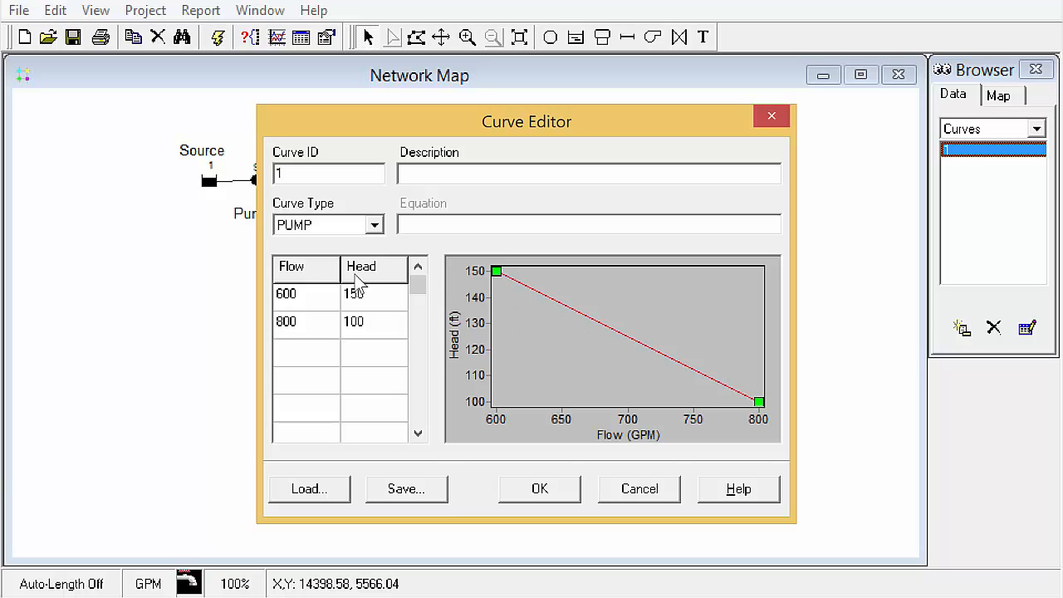
{"action": "type", "text": "0"}
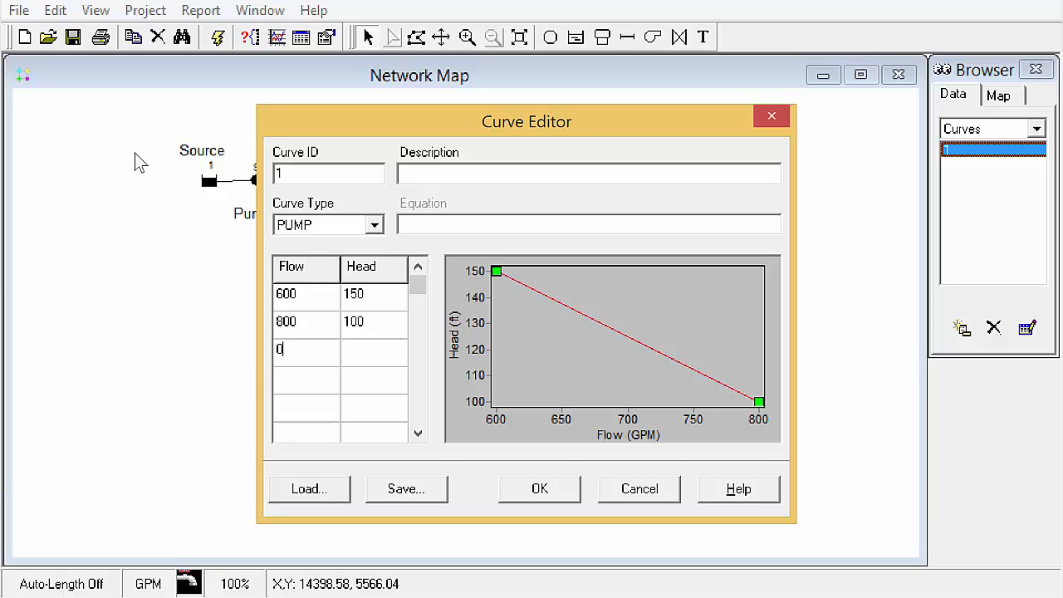
{"action": "type", "text": "200"}
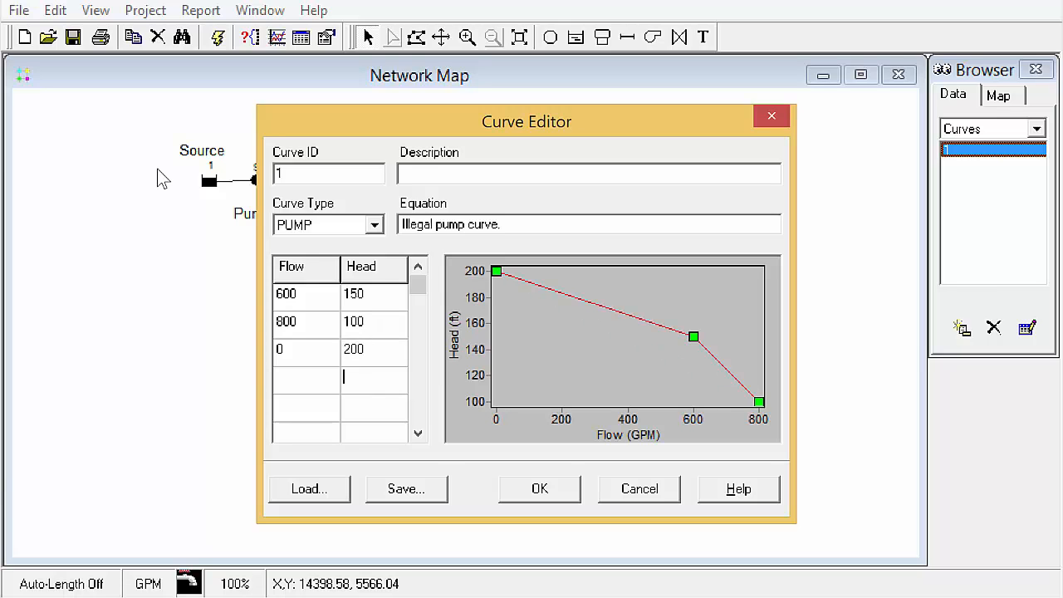
{"action": "mouse_move", "coordinate": [659, 364]}
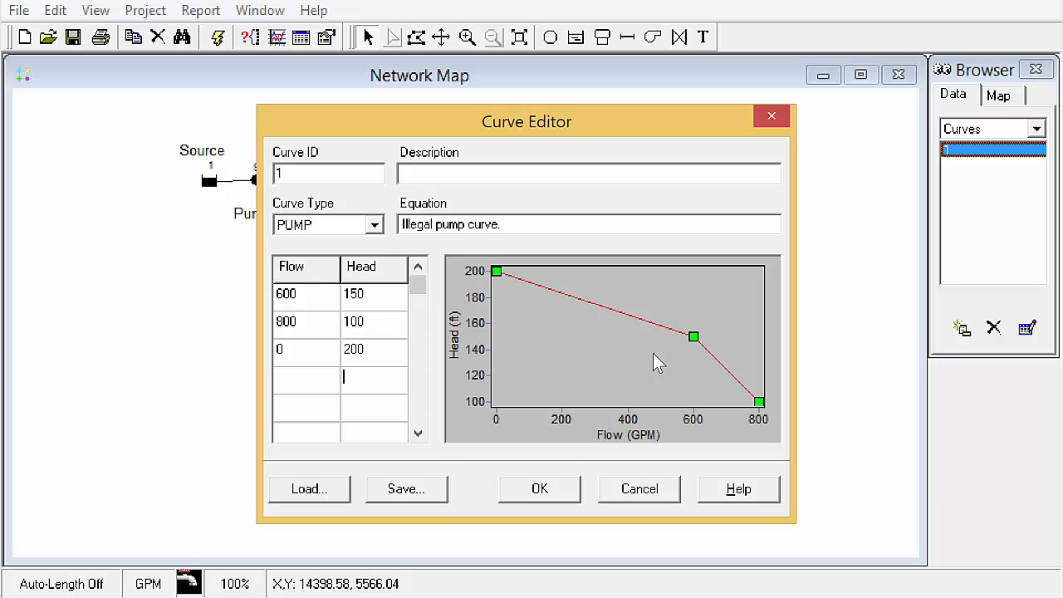
{"action": "mouse_move", "coordinate": [378, 372]}
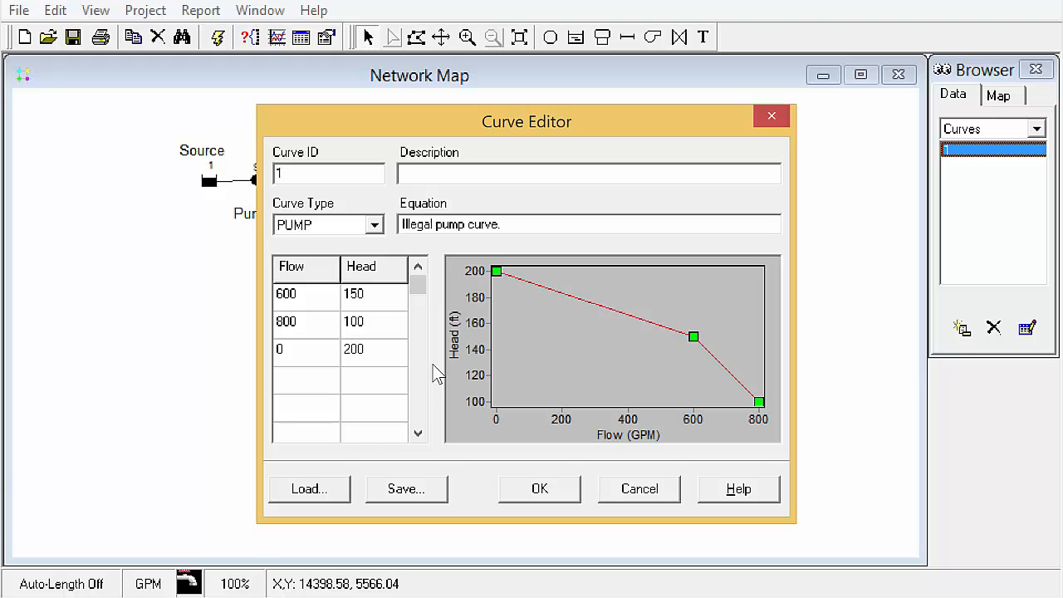
{"action": "left_click", "coordinate": [305, 380]}
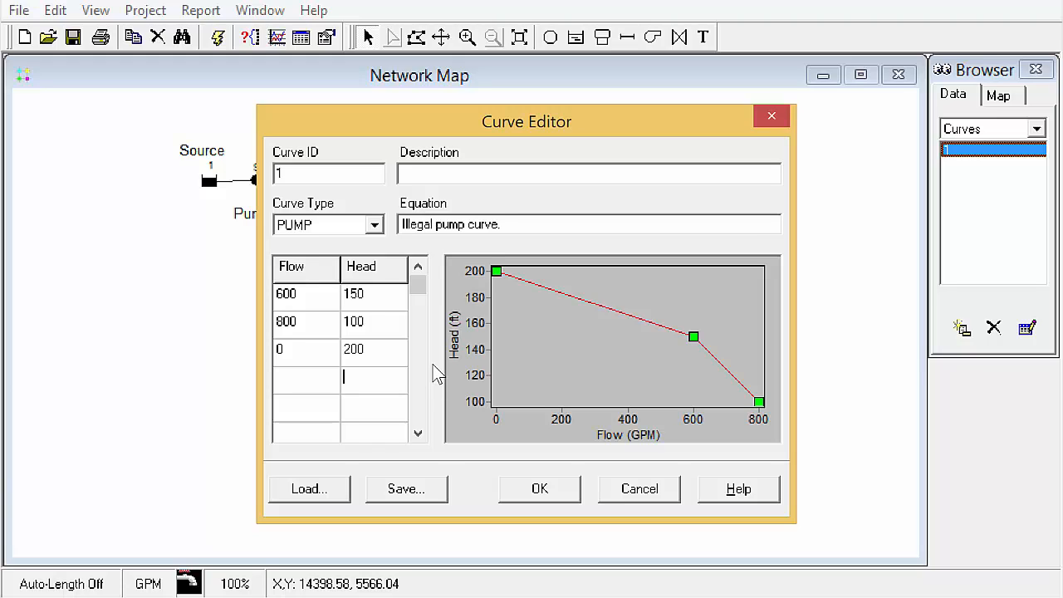